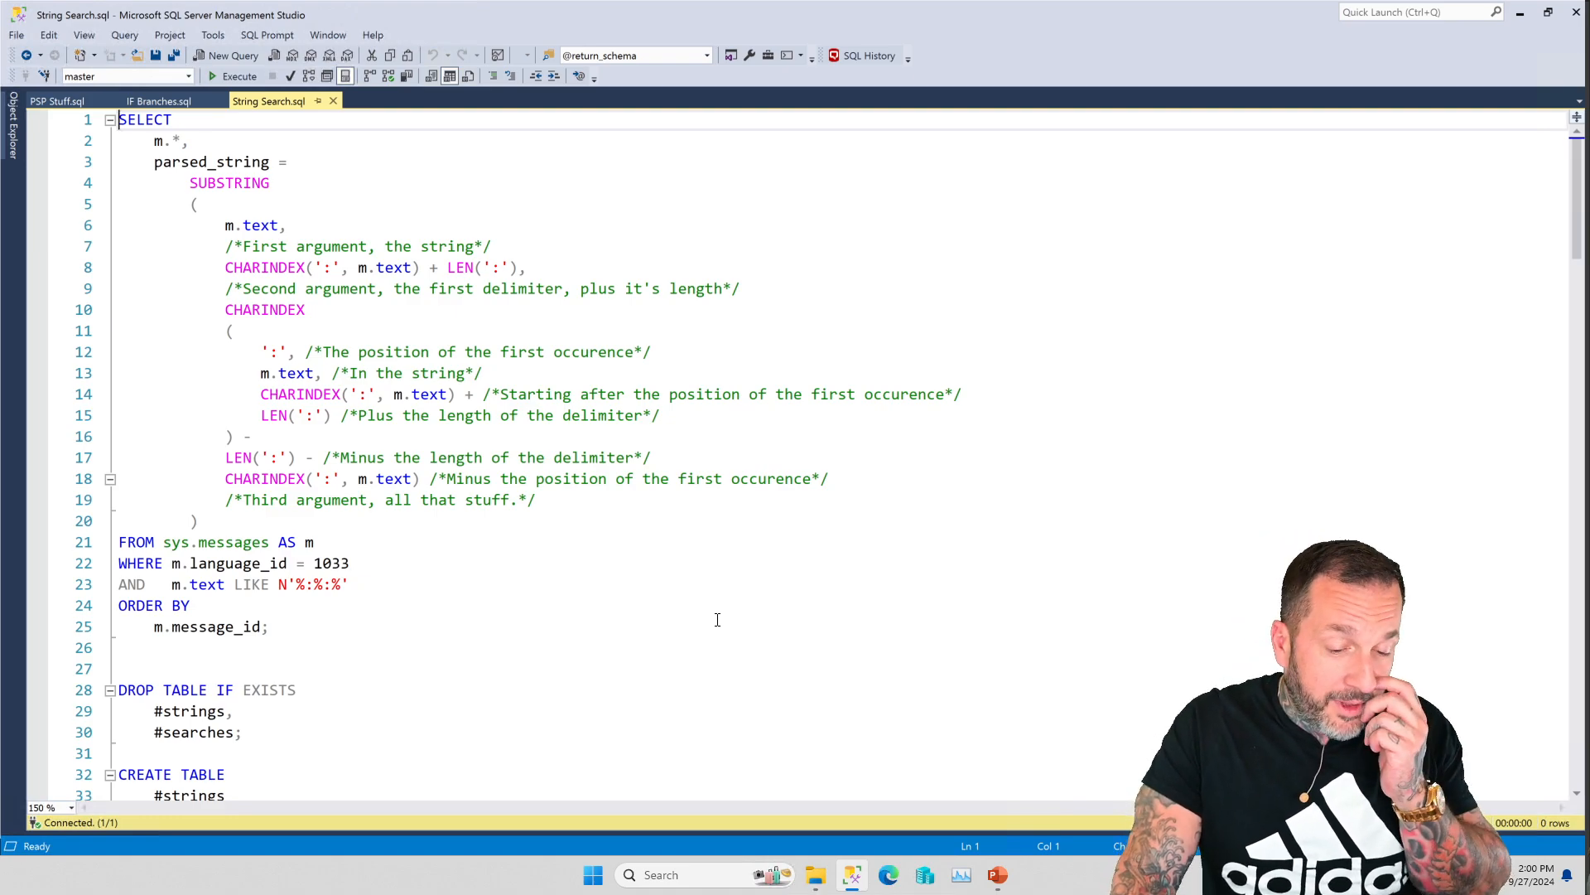
pyautogui.moveTo(694, 581)
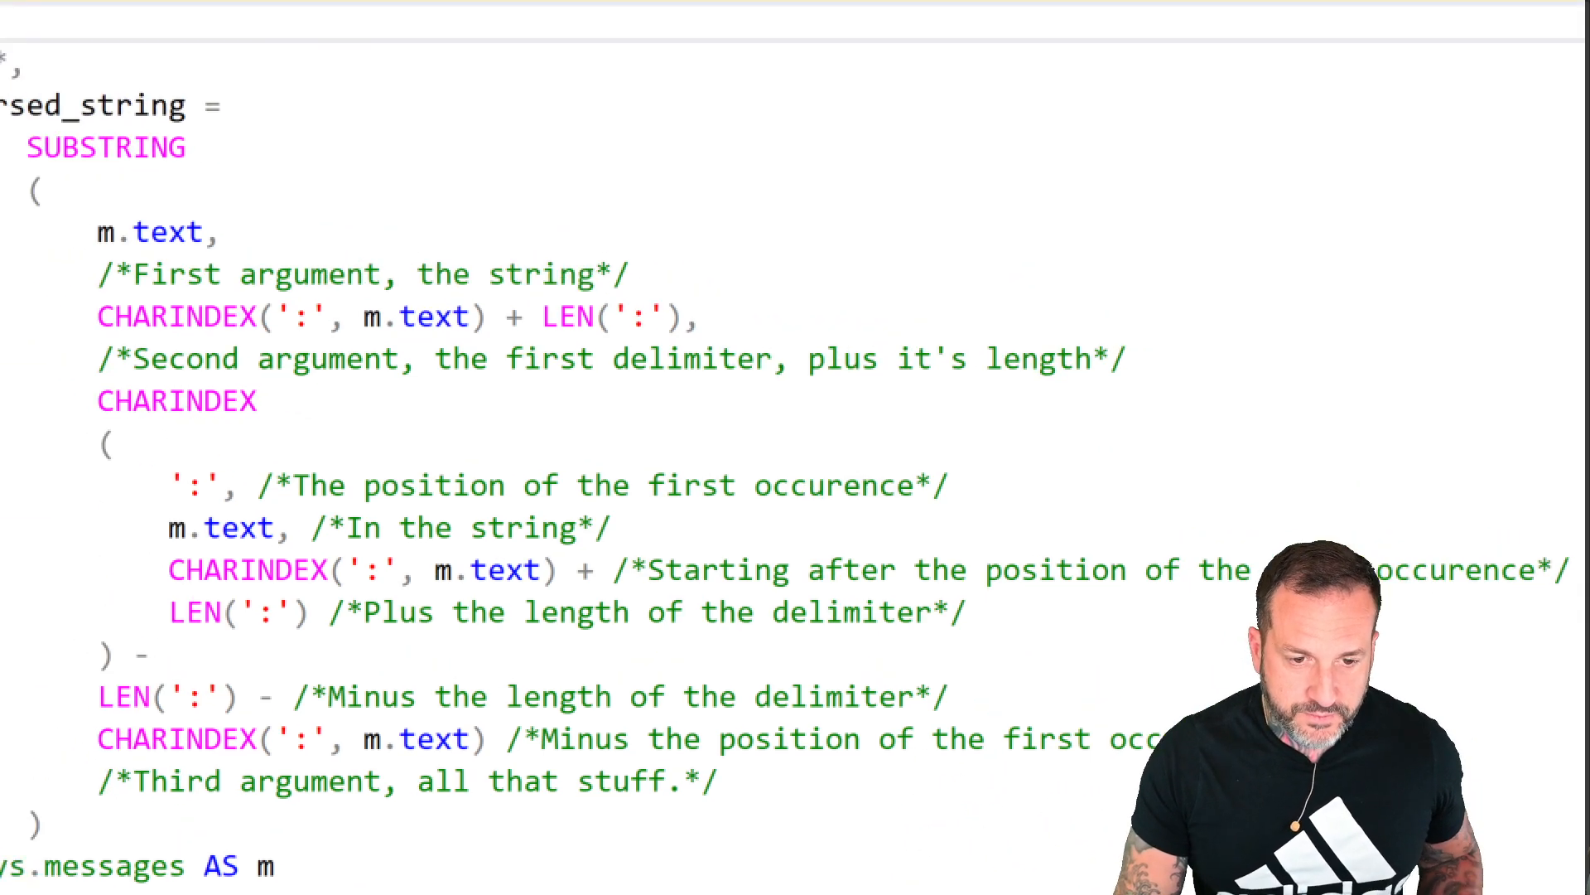
# Select and execute the sys.messages SELECT statement, returning 512 rows.
pyautogui.scroll(3)
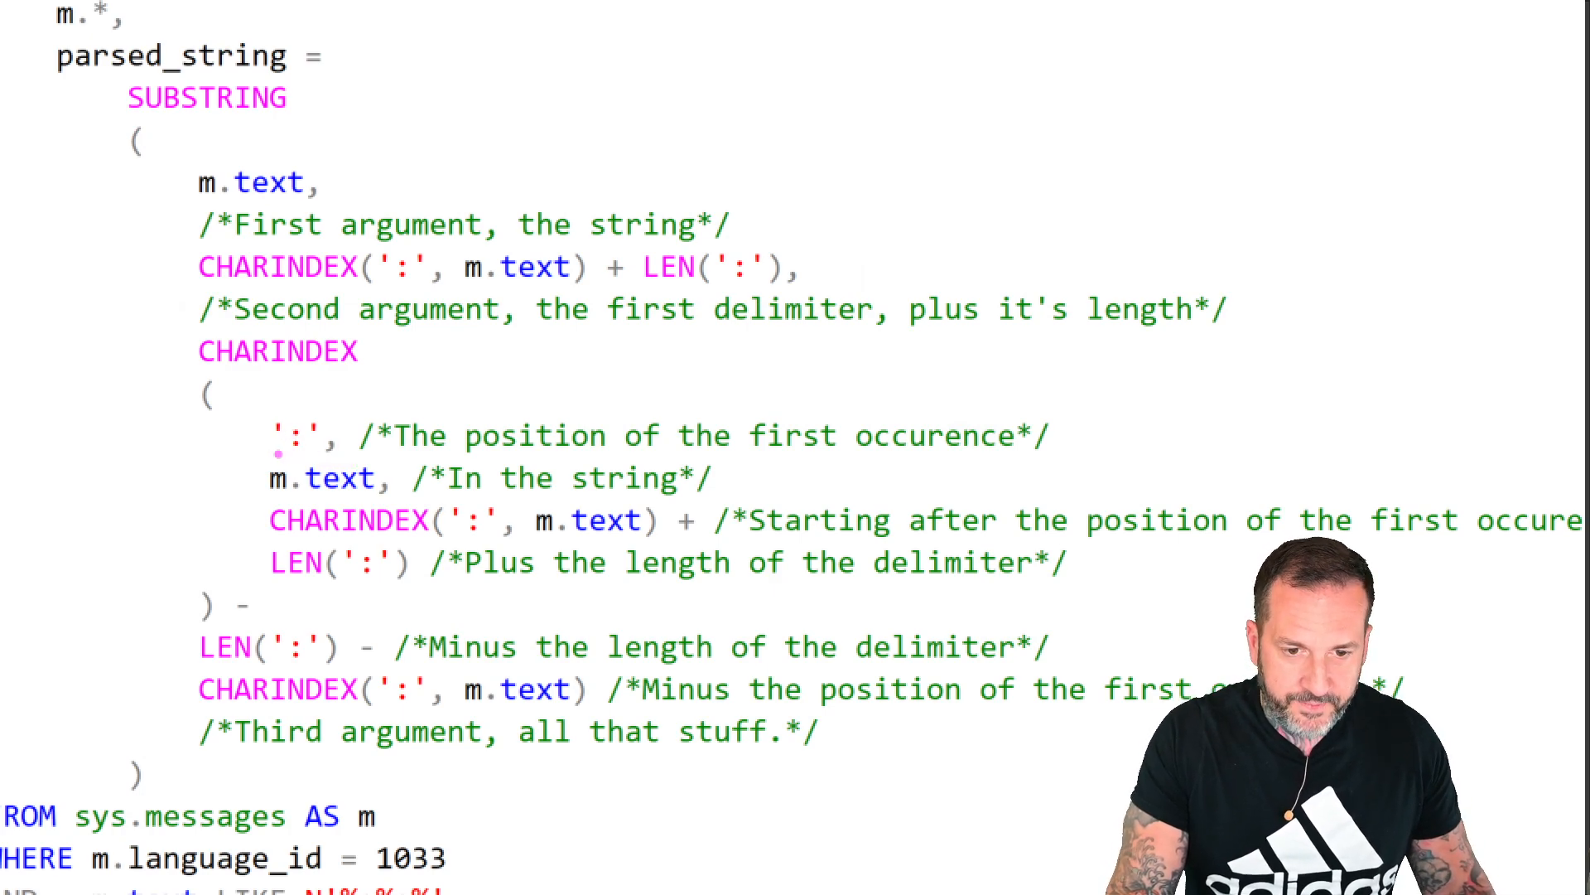
pyautogui.doubleClick(327, 477)
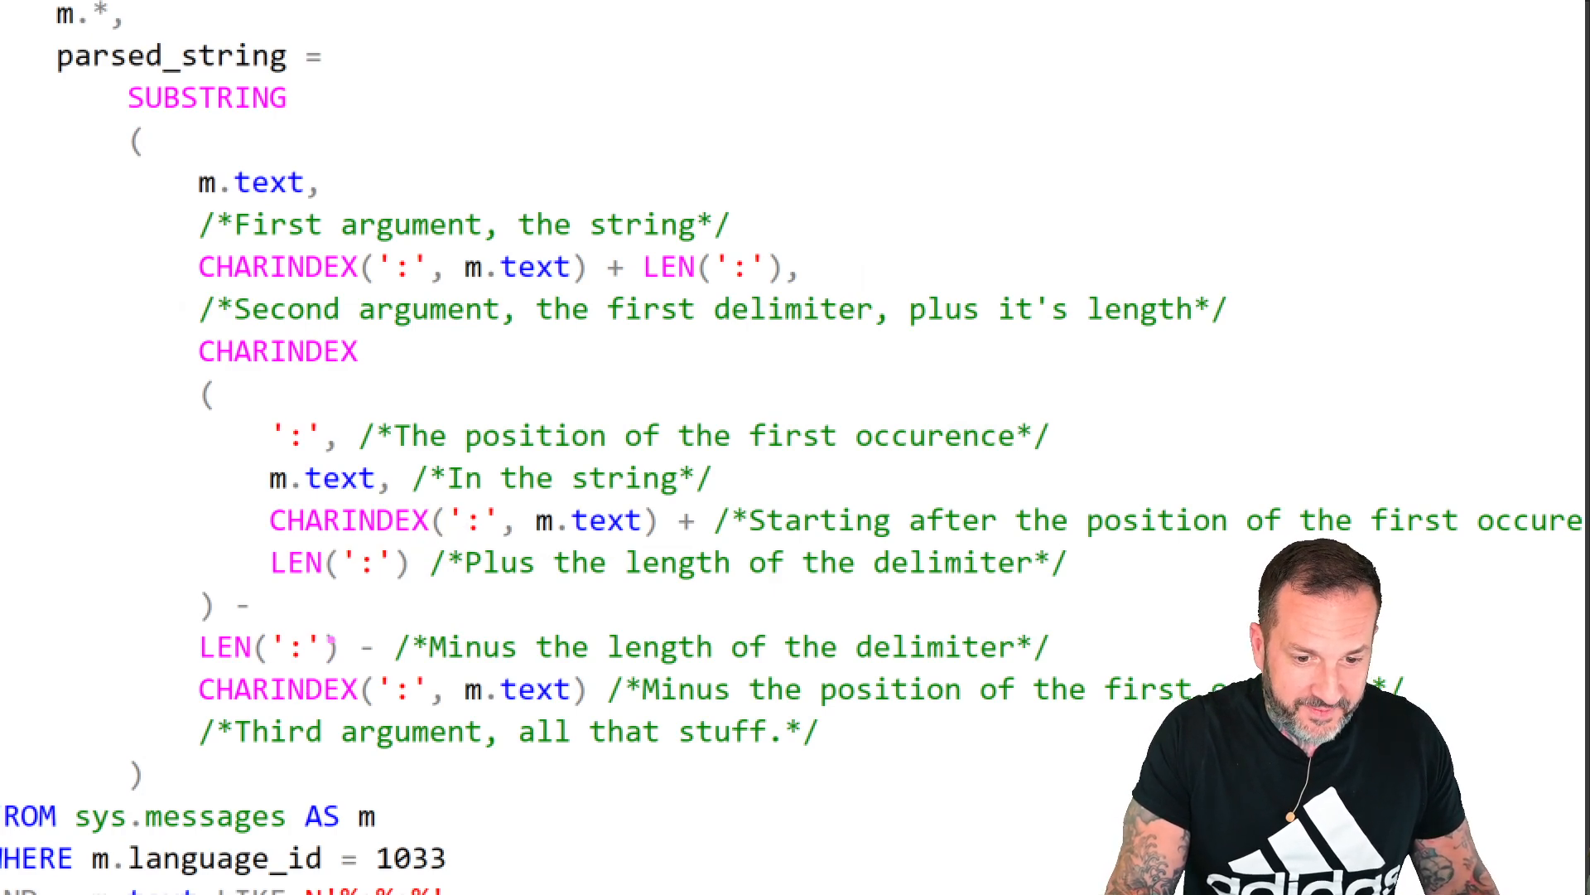
pyautogui.doubleClick(232, 648)
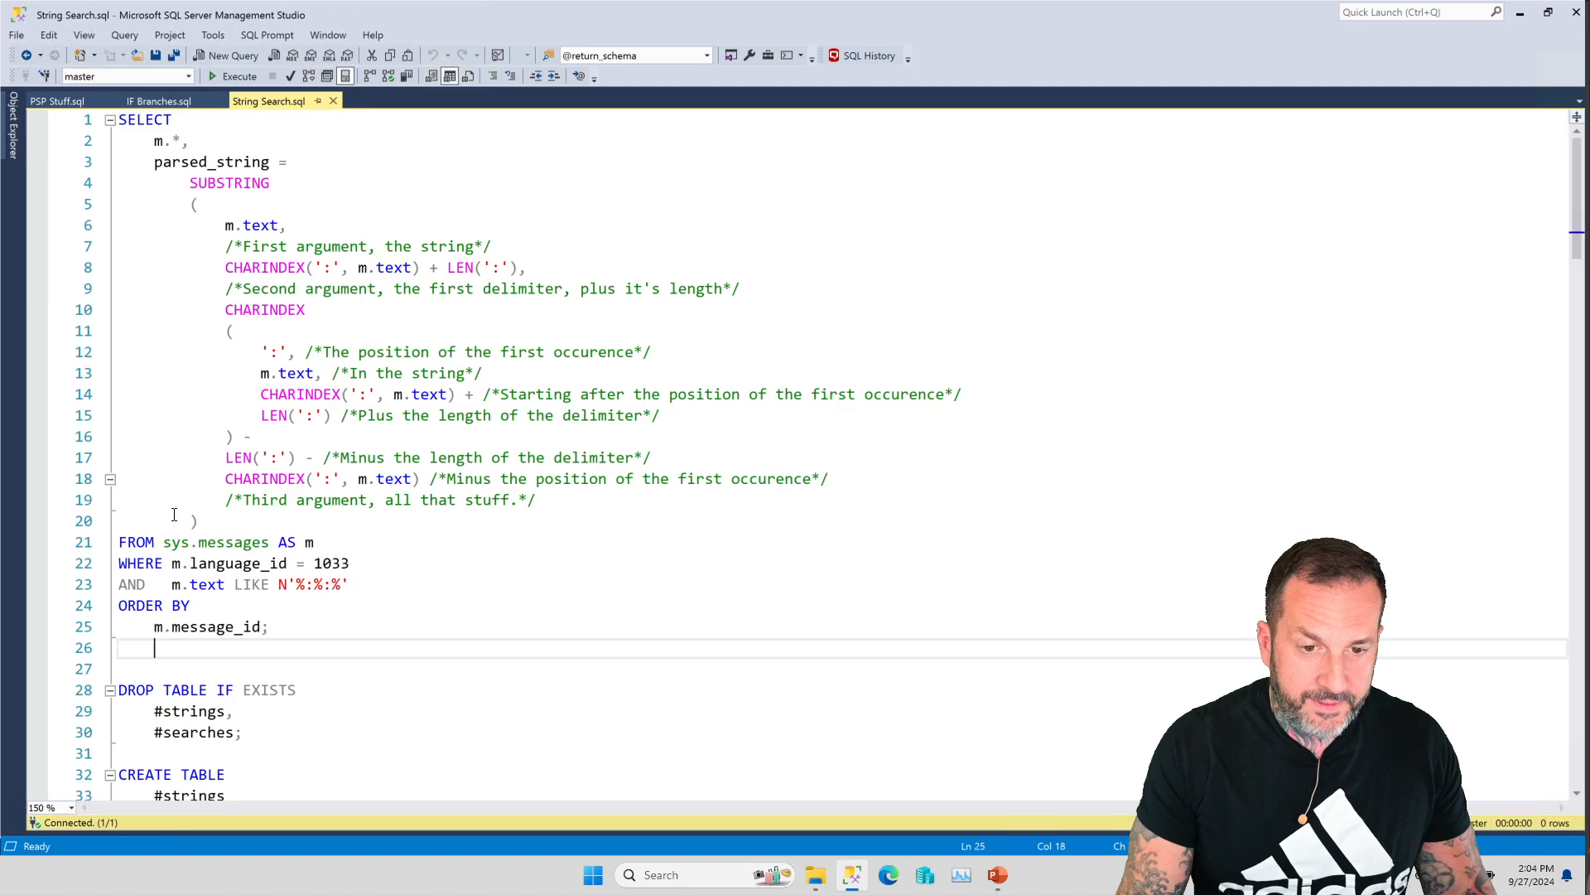
pyautogui.click(233, 76)
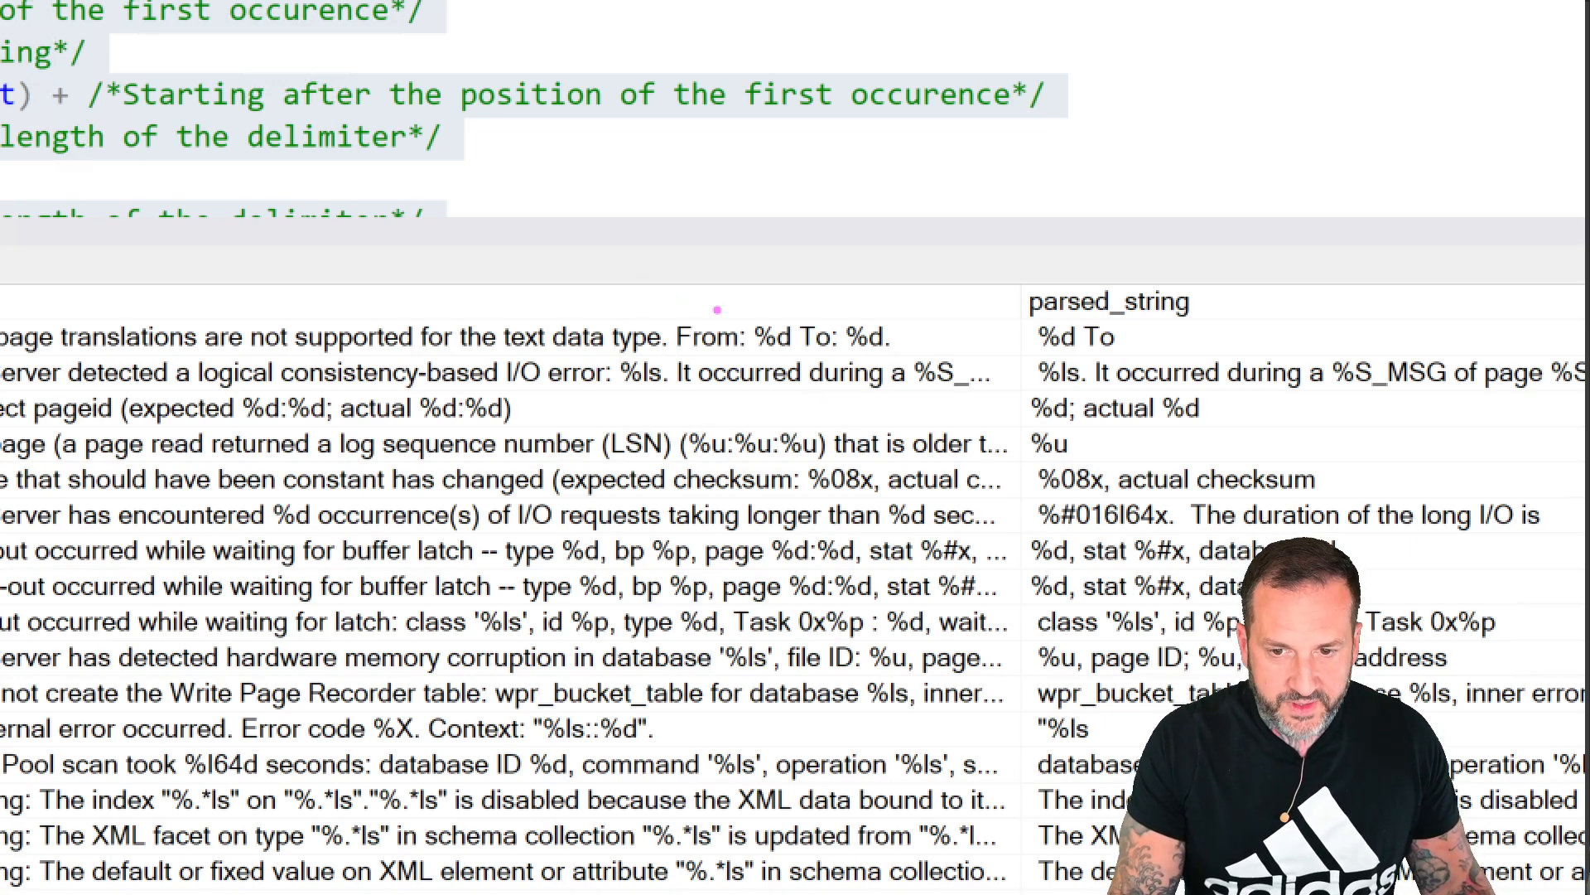
# Review the Results grid, scrolling through the parsed_string column values.
pyautogui.click(785, 330)
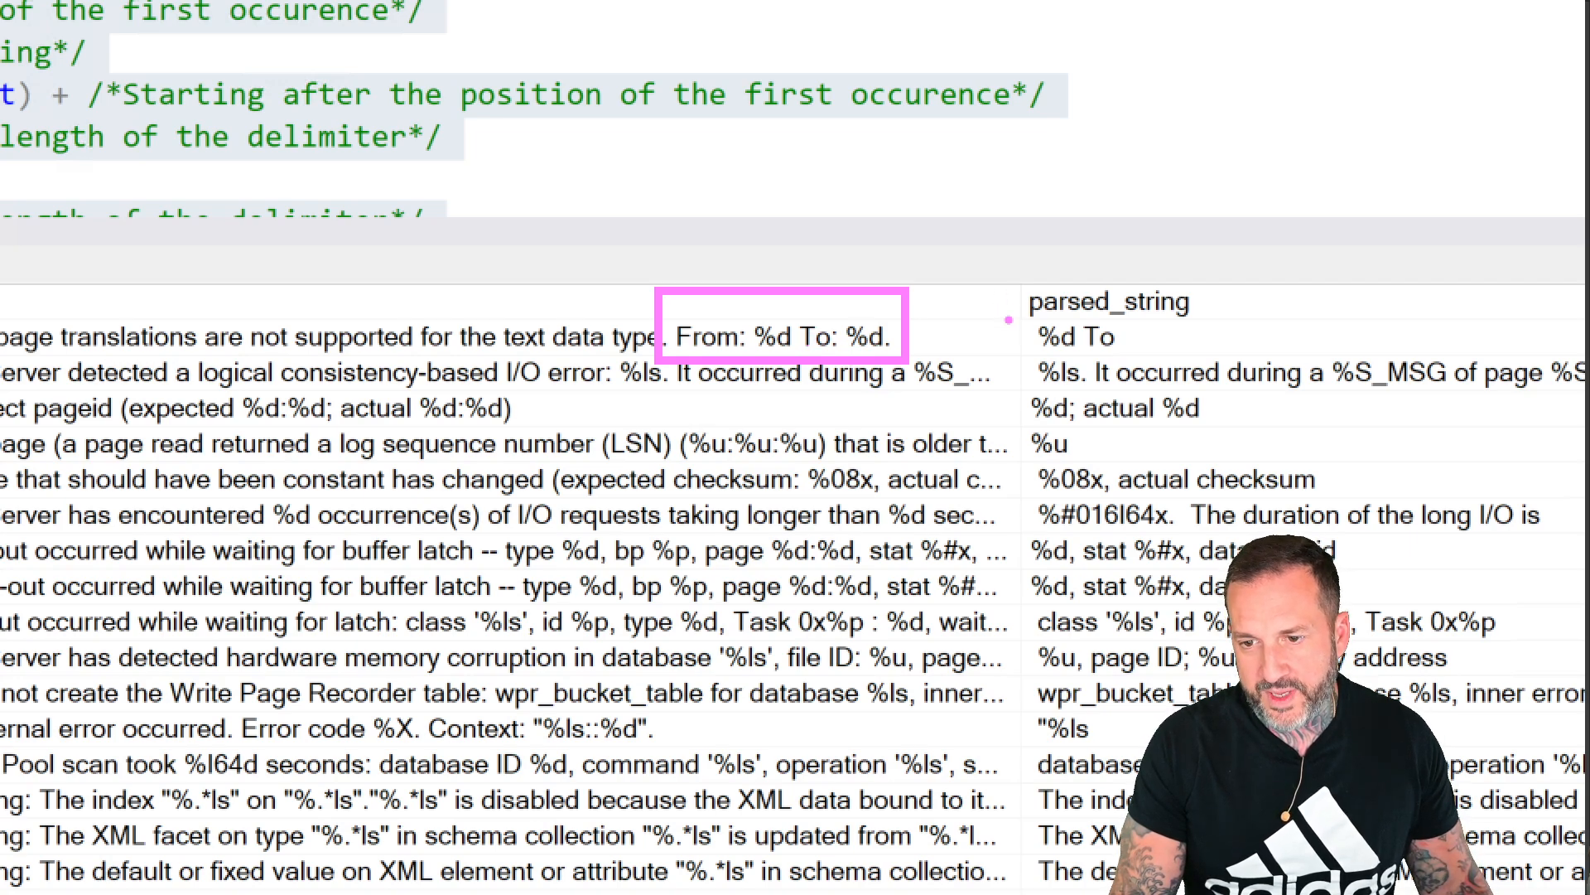
pyautogui.click(1076, 337)
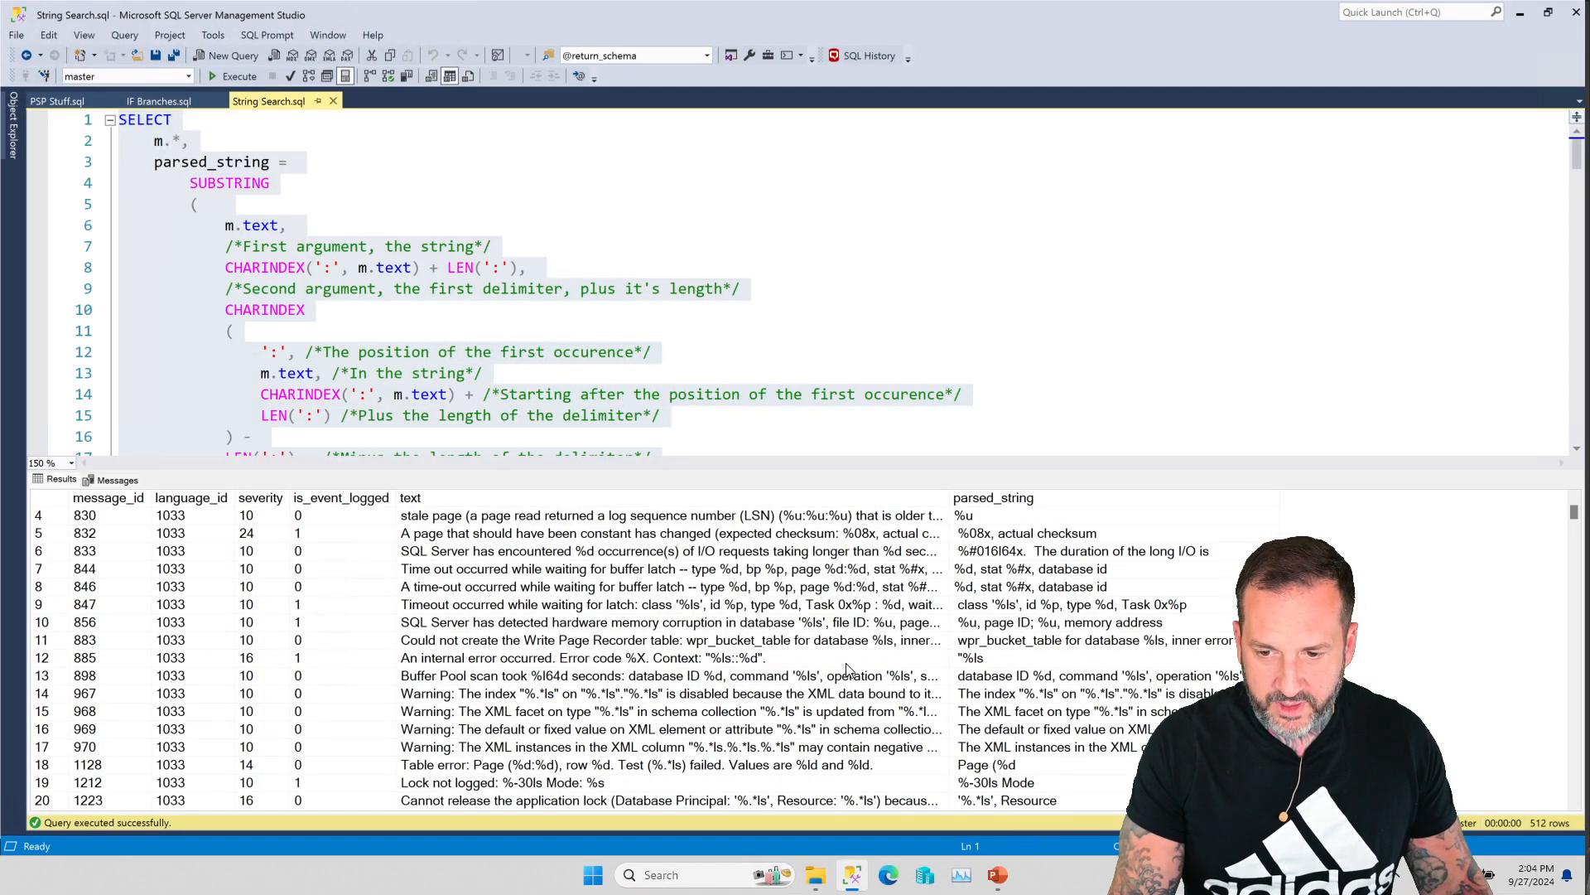
pyautogui.scroll(-3)
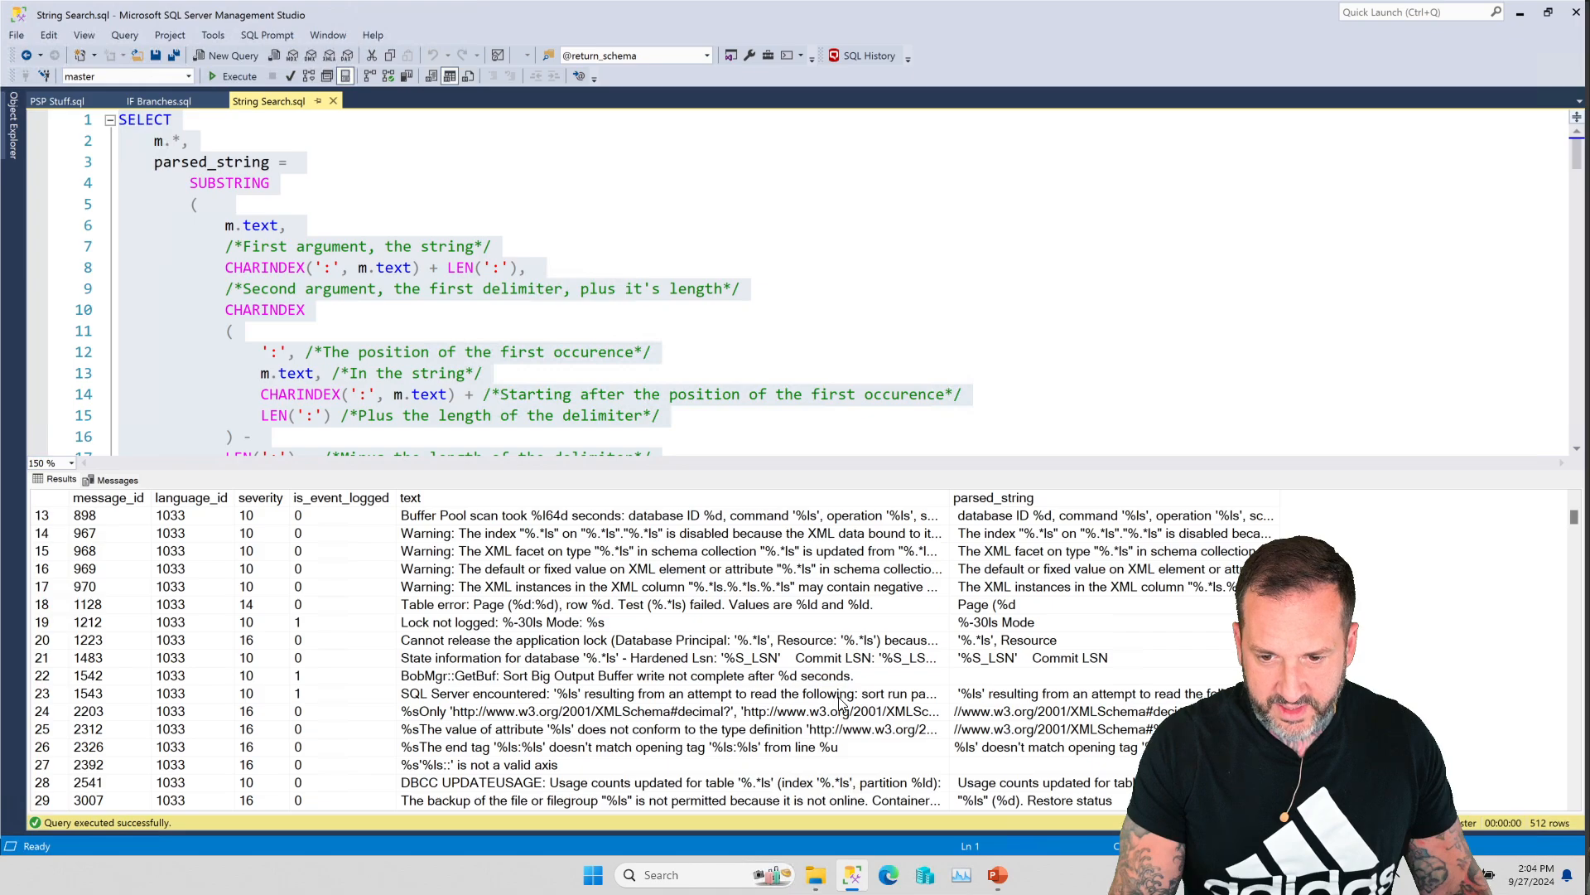
pyautogui.scroll(3)
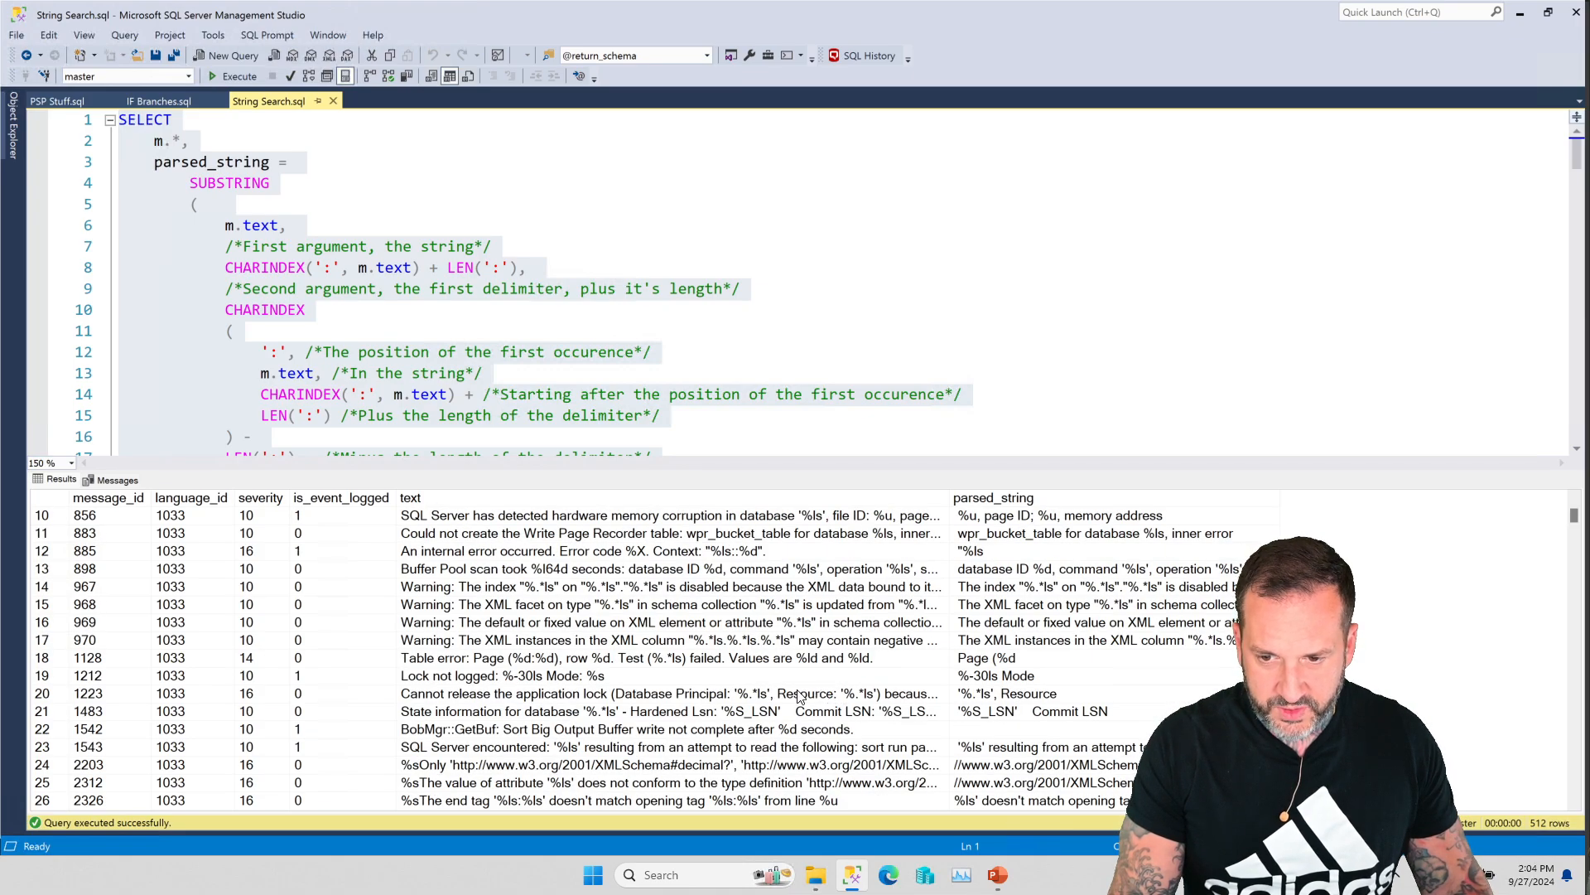
pyautogui.scroll(3)
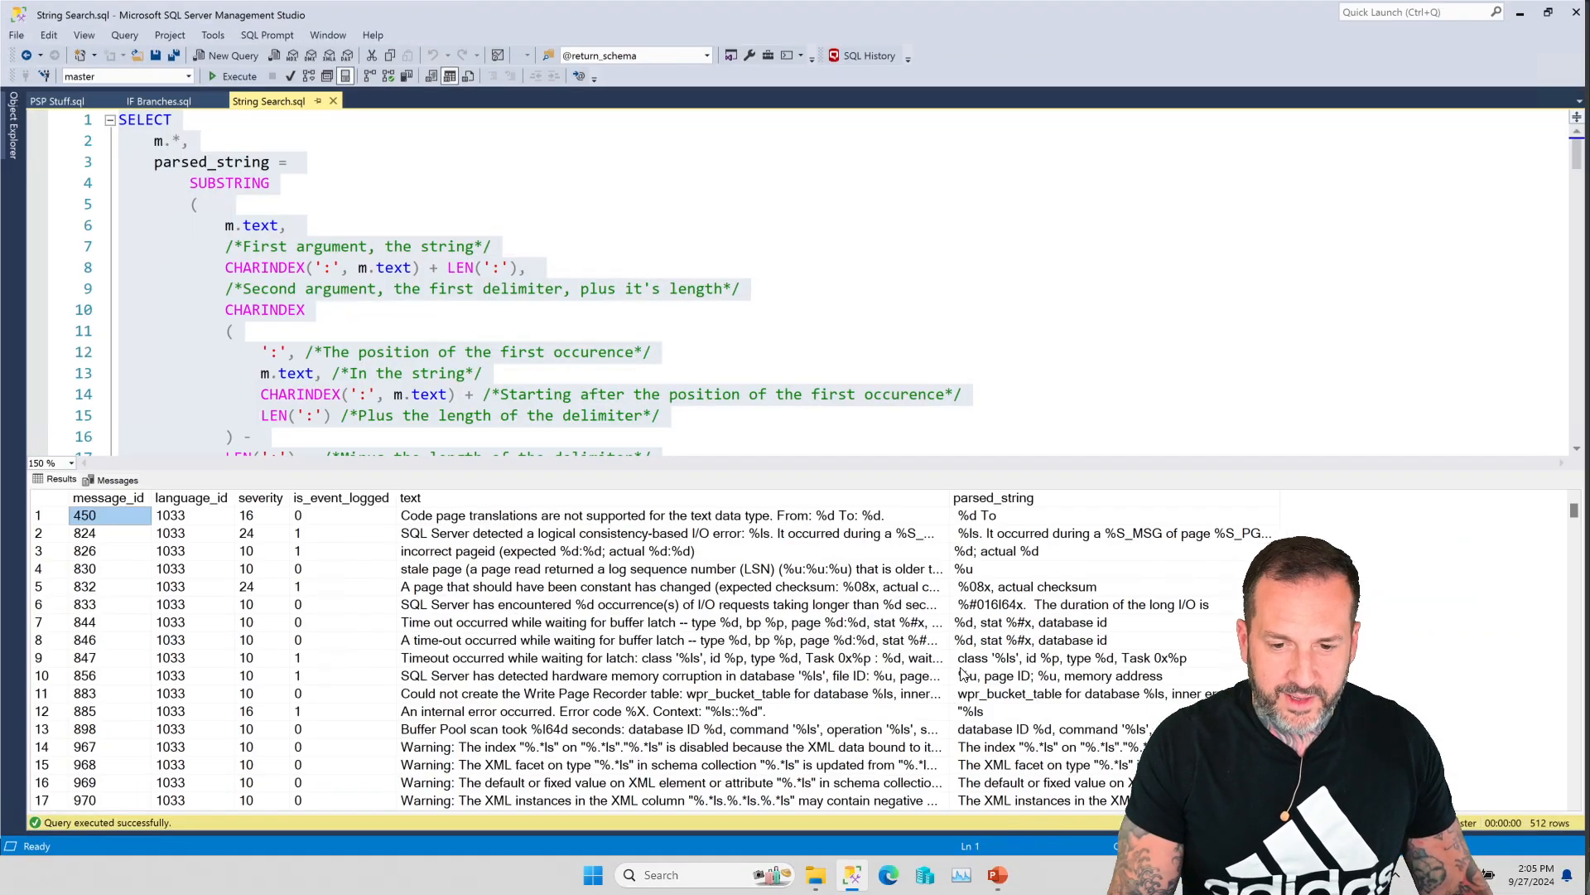
pyautogui.scroll(-3)
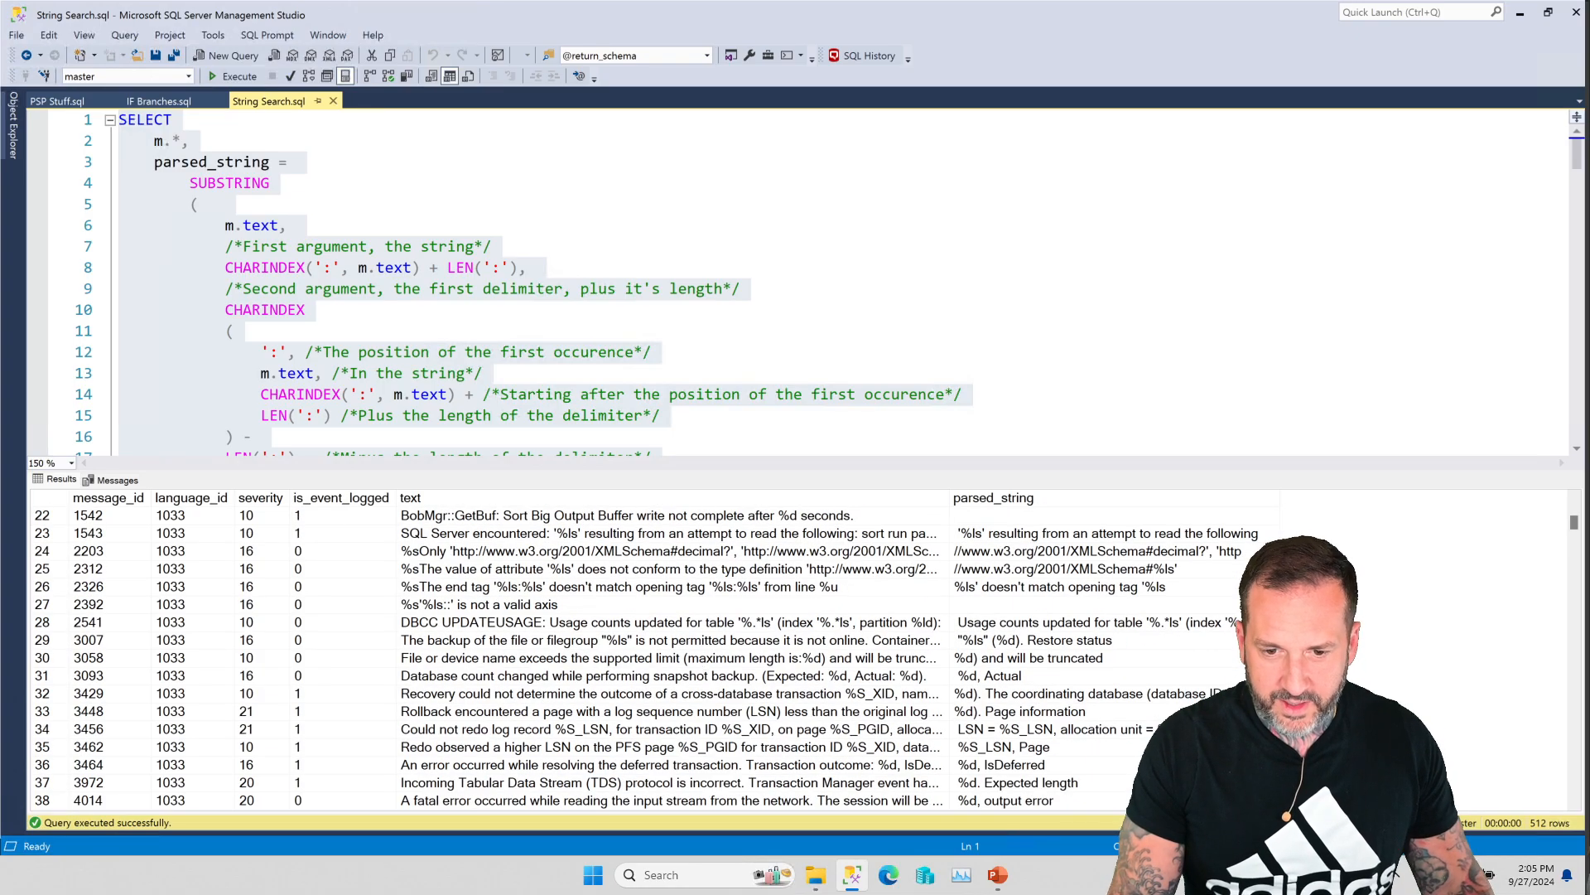
pyautogui.scroll(-3)
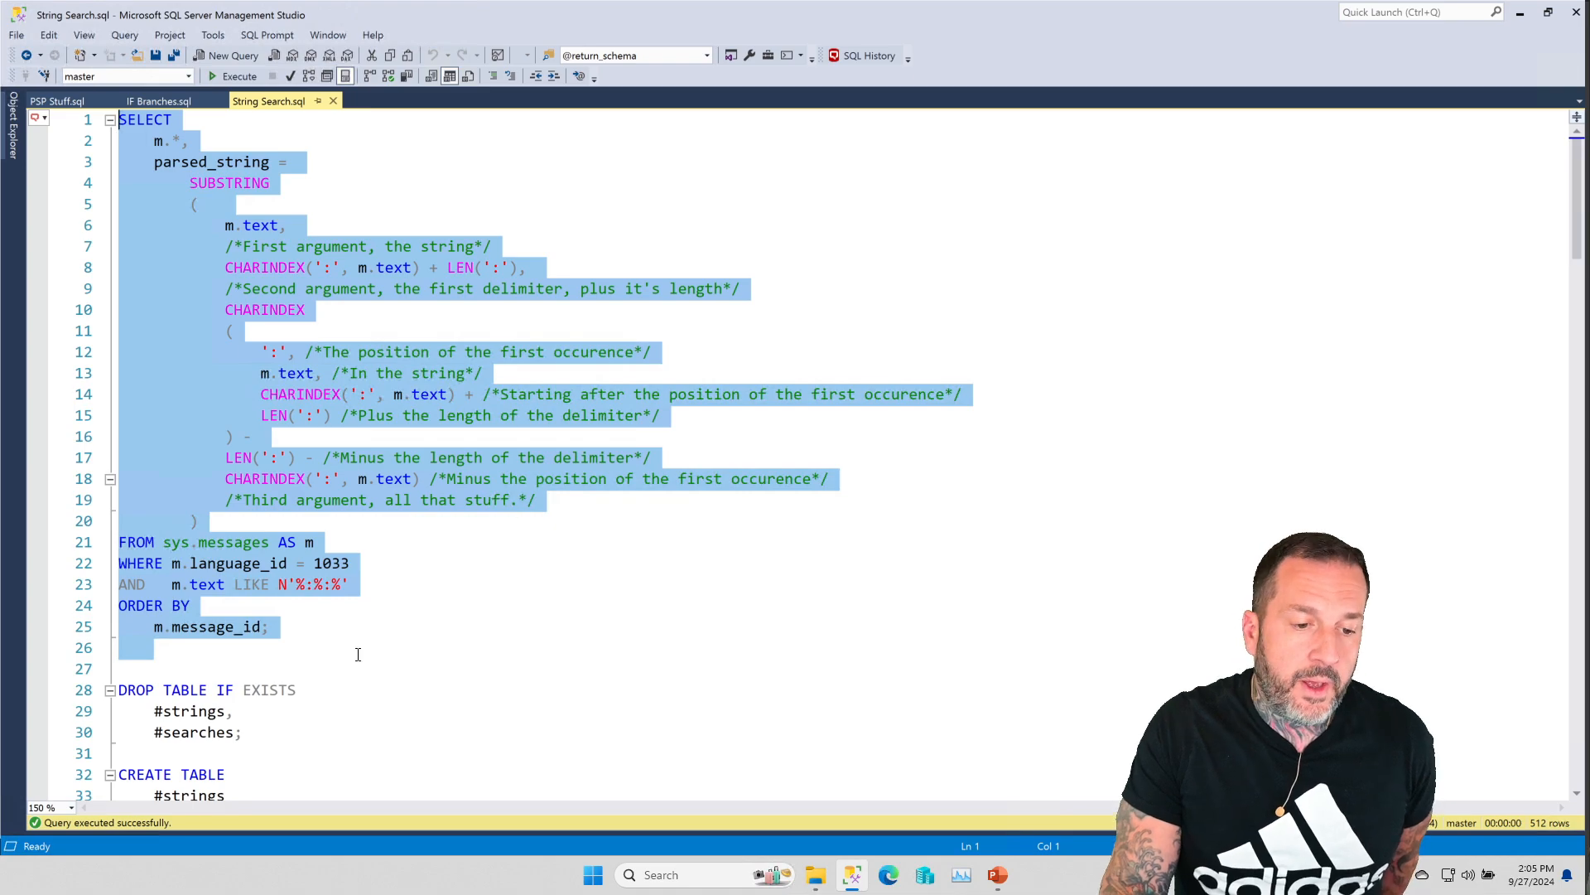
pyautogui.scroll(-3)
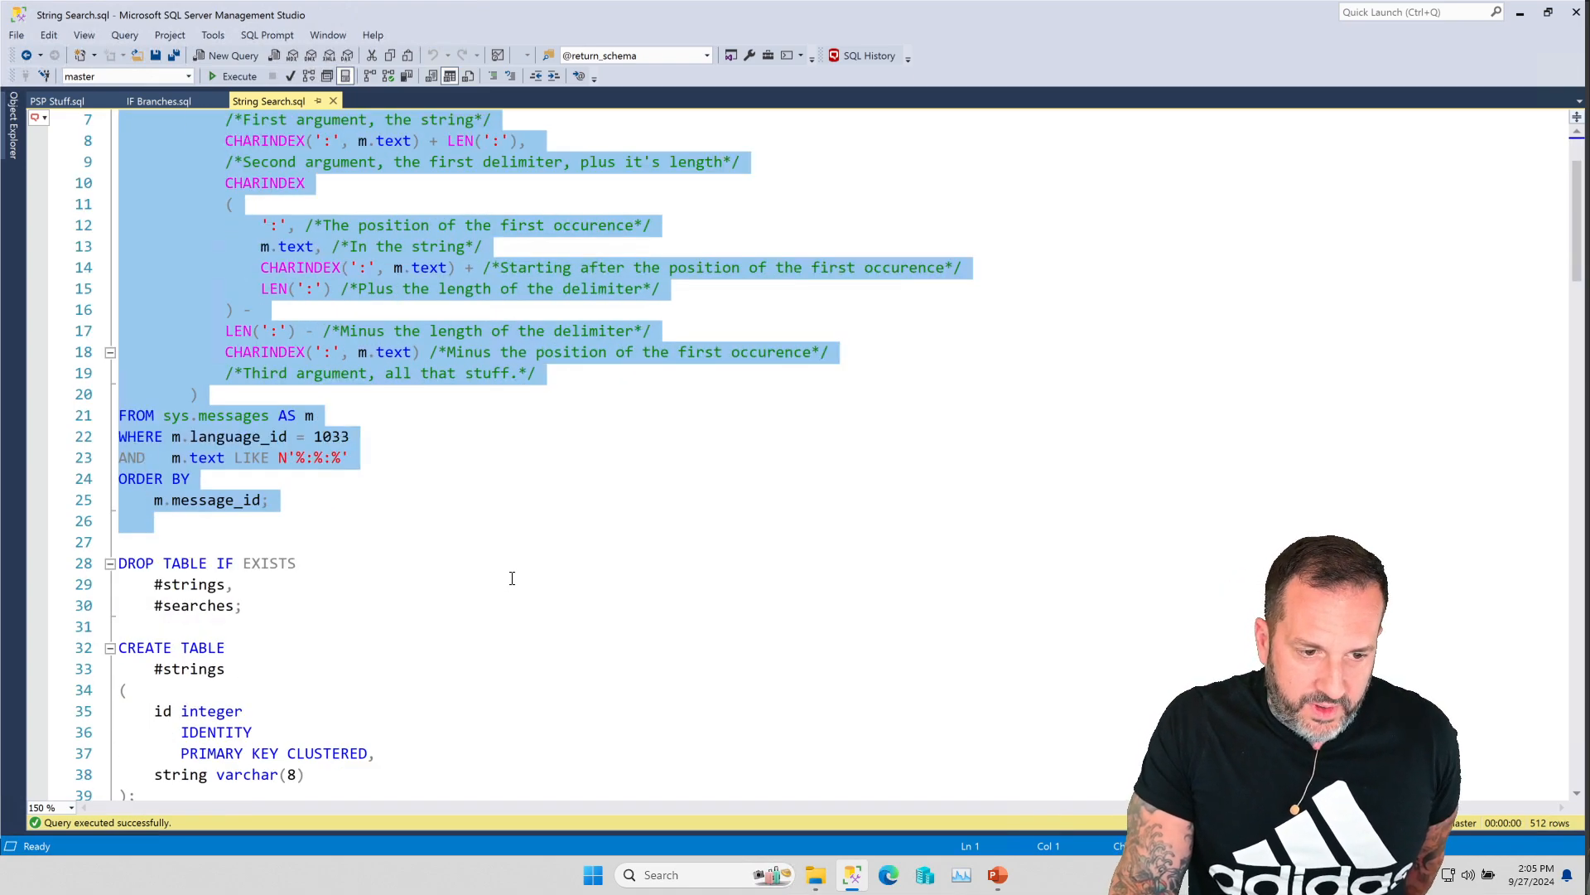
pyautogui.scroll(-3)
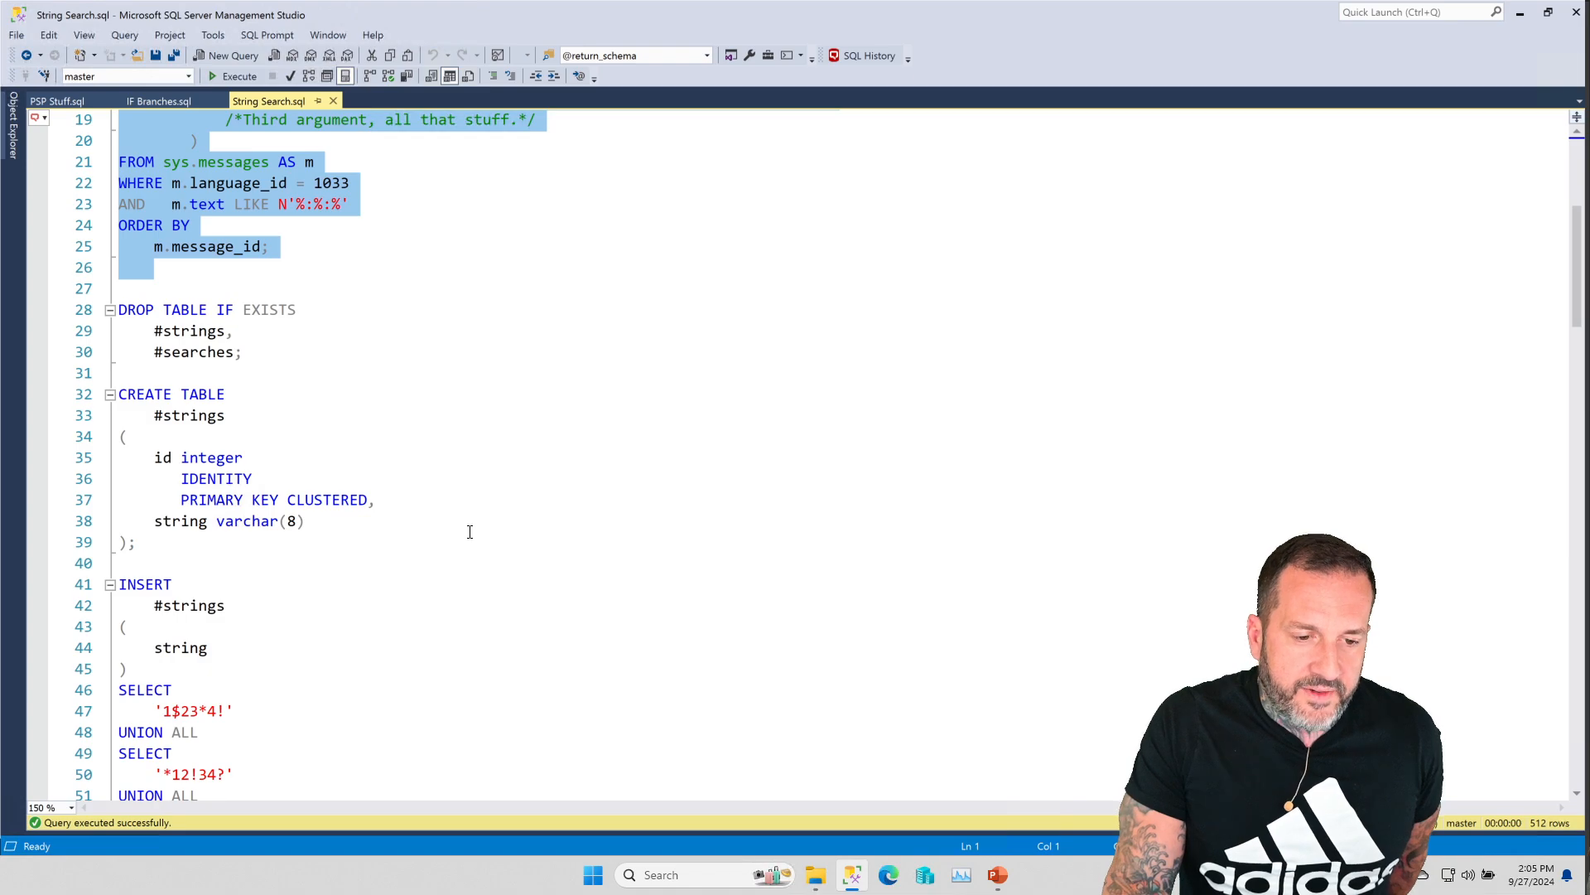
pyautogui.moveTo(424, 522)
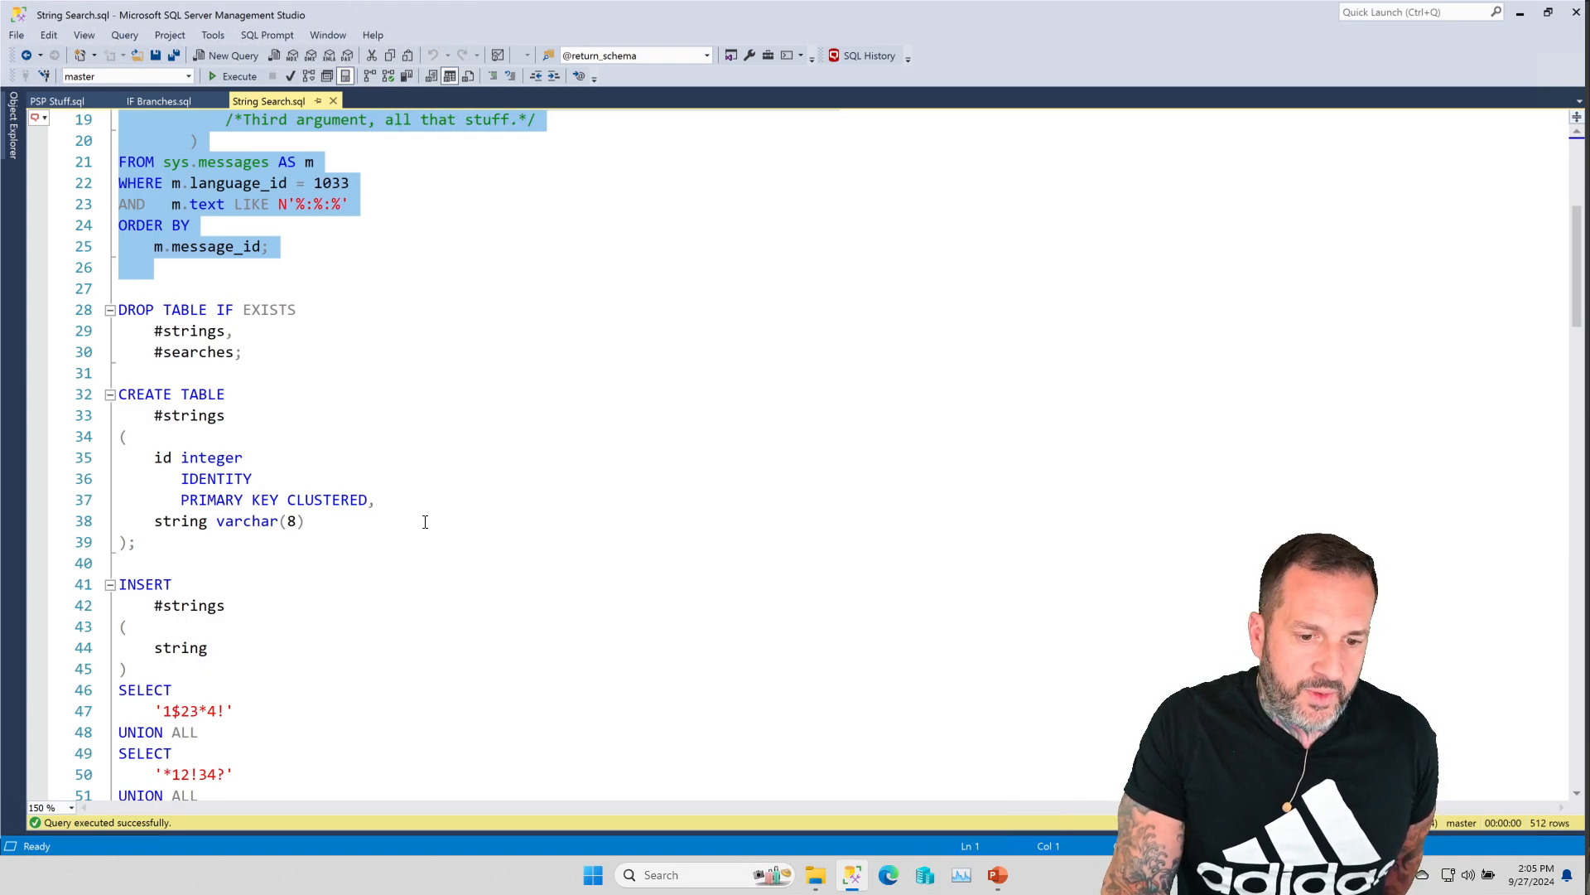
pyautogui.scroll(-3)
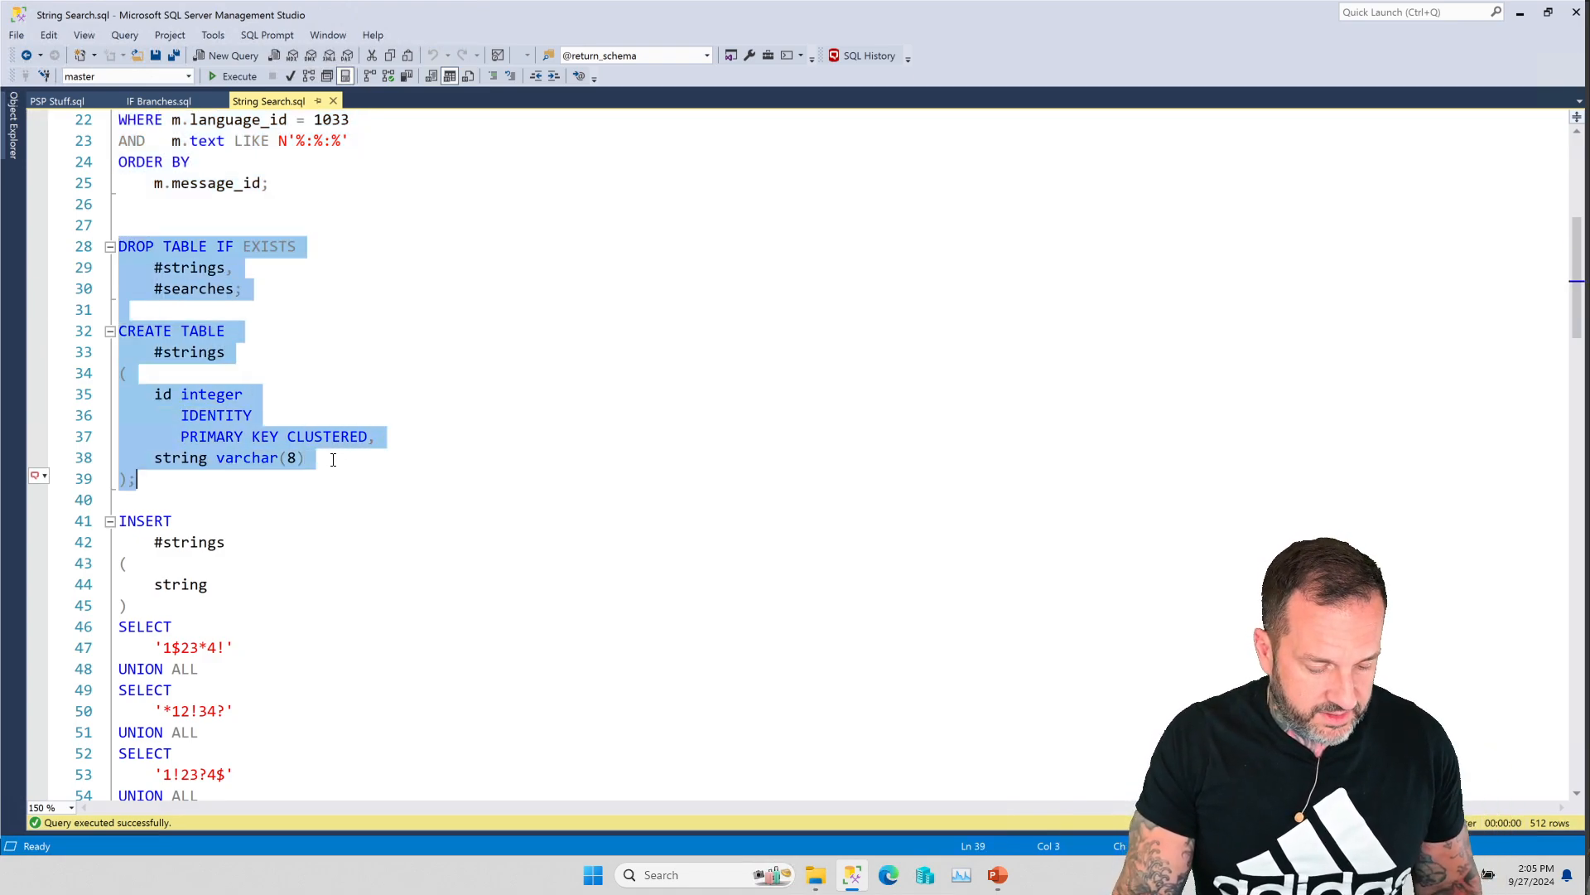
pyautogui.scroll(-3)
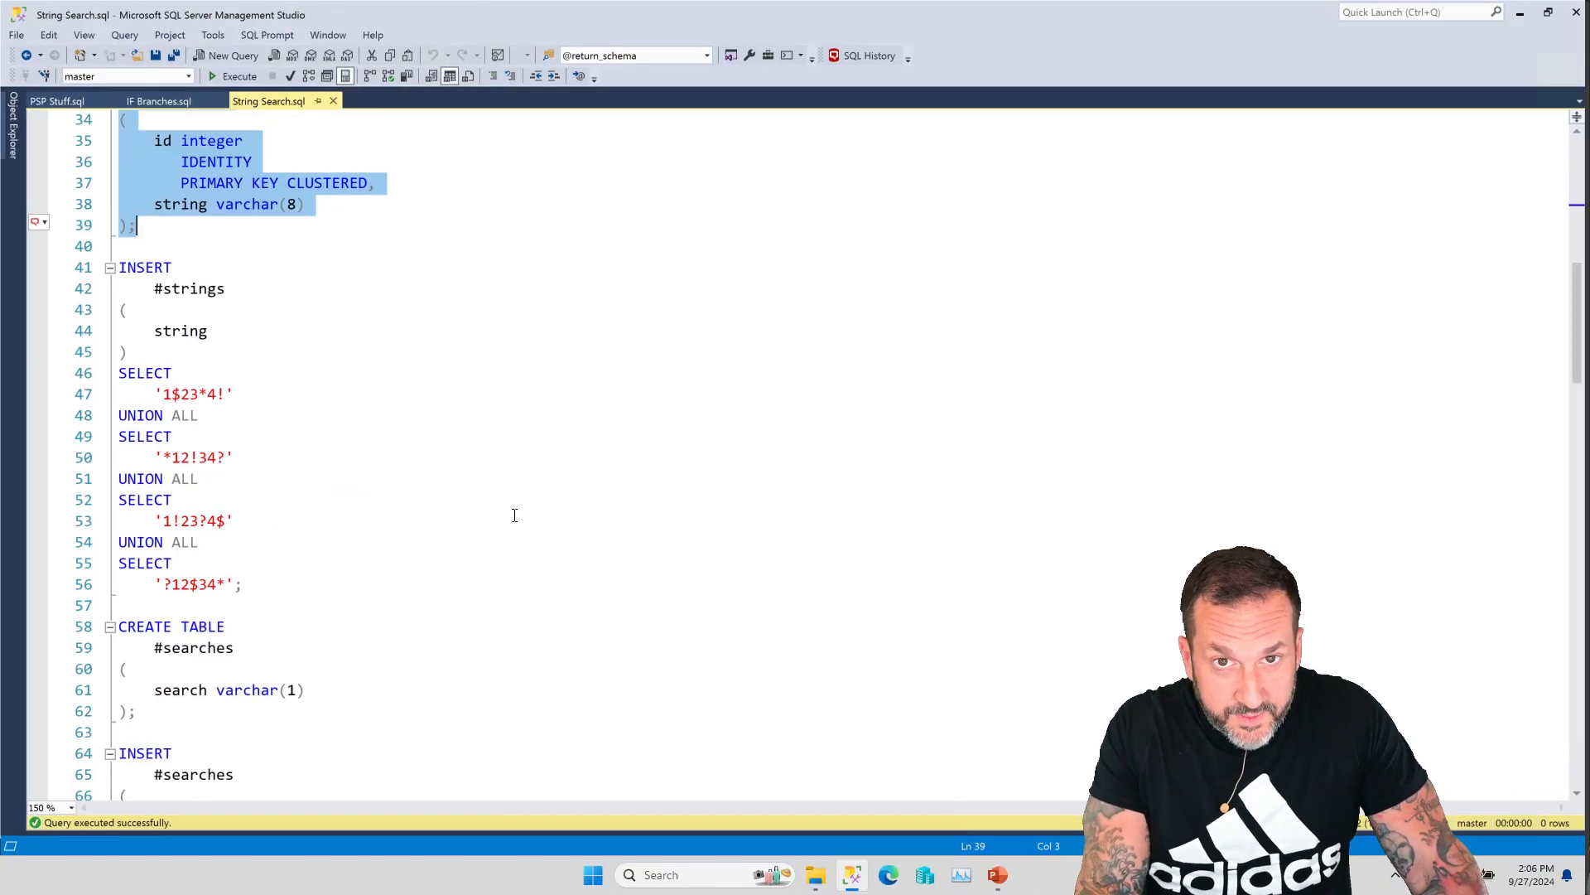
pyautogui.scroll(-3)
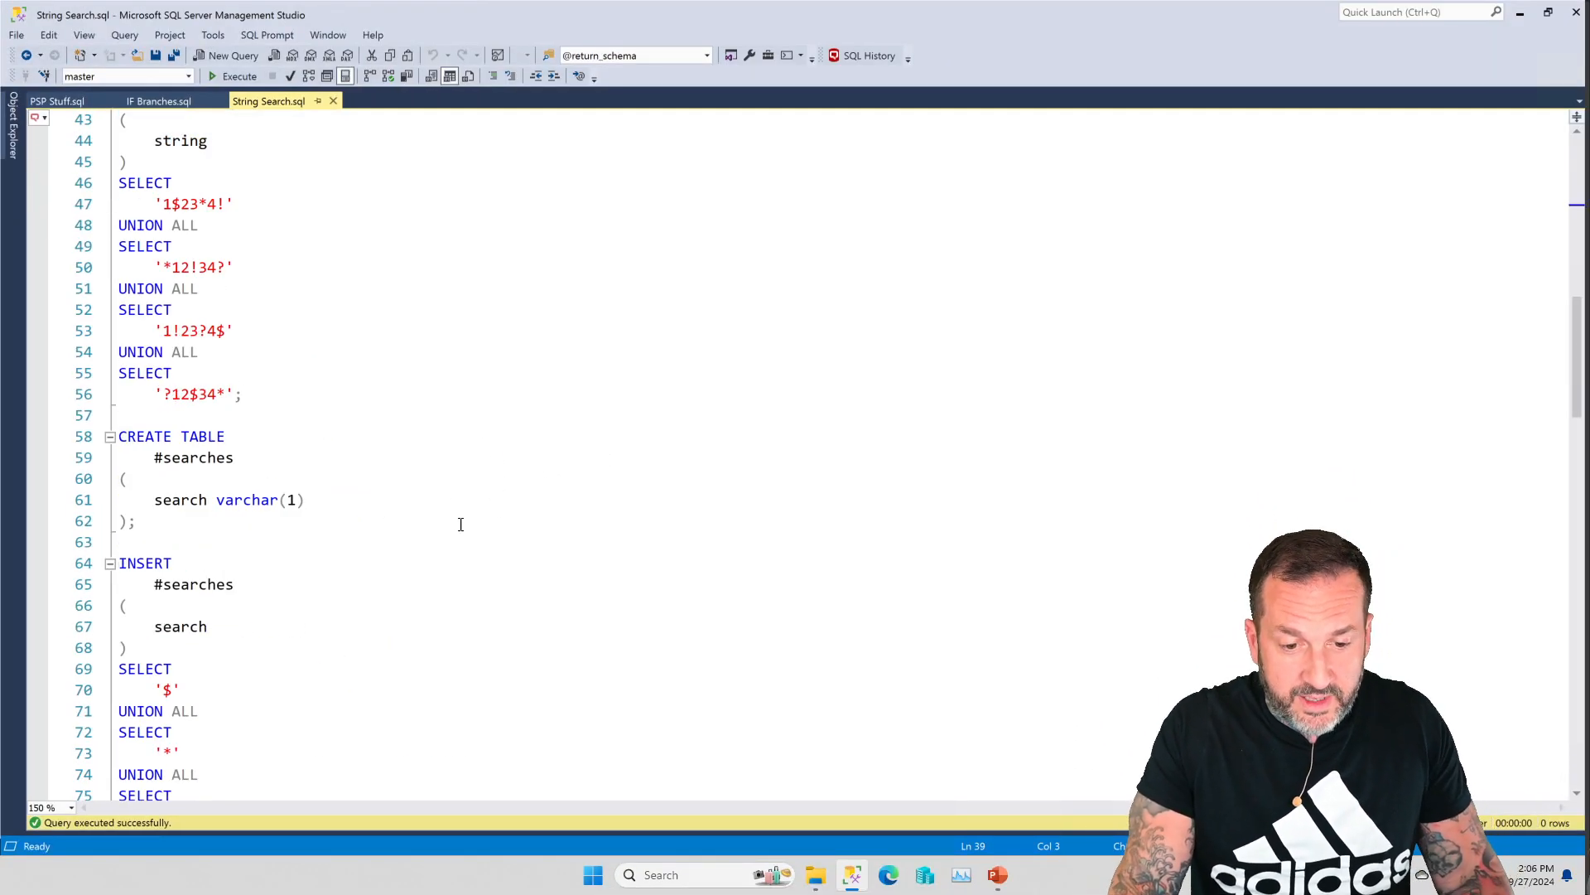
pyautogui.scroll(3)
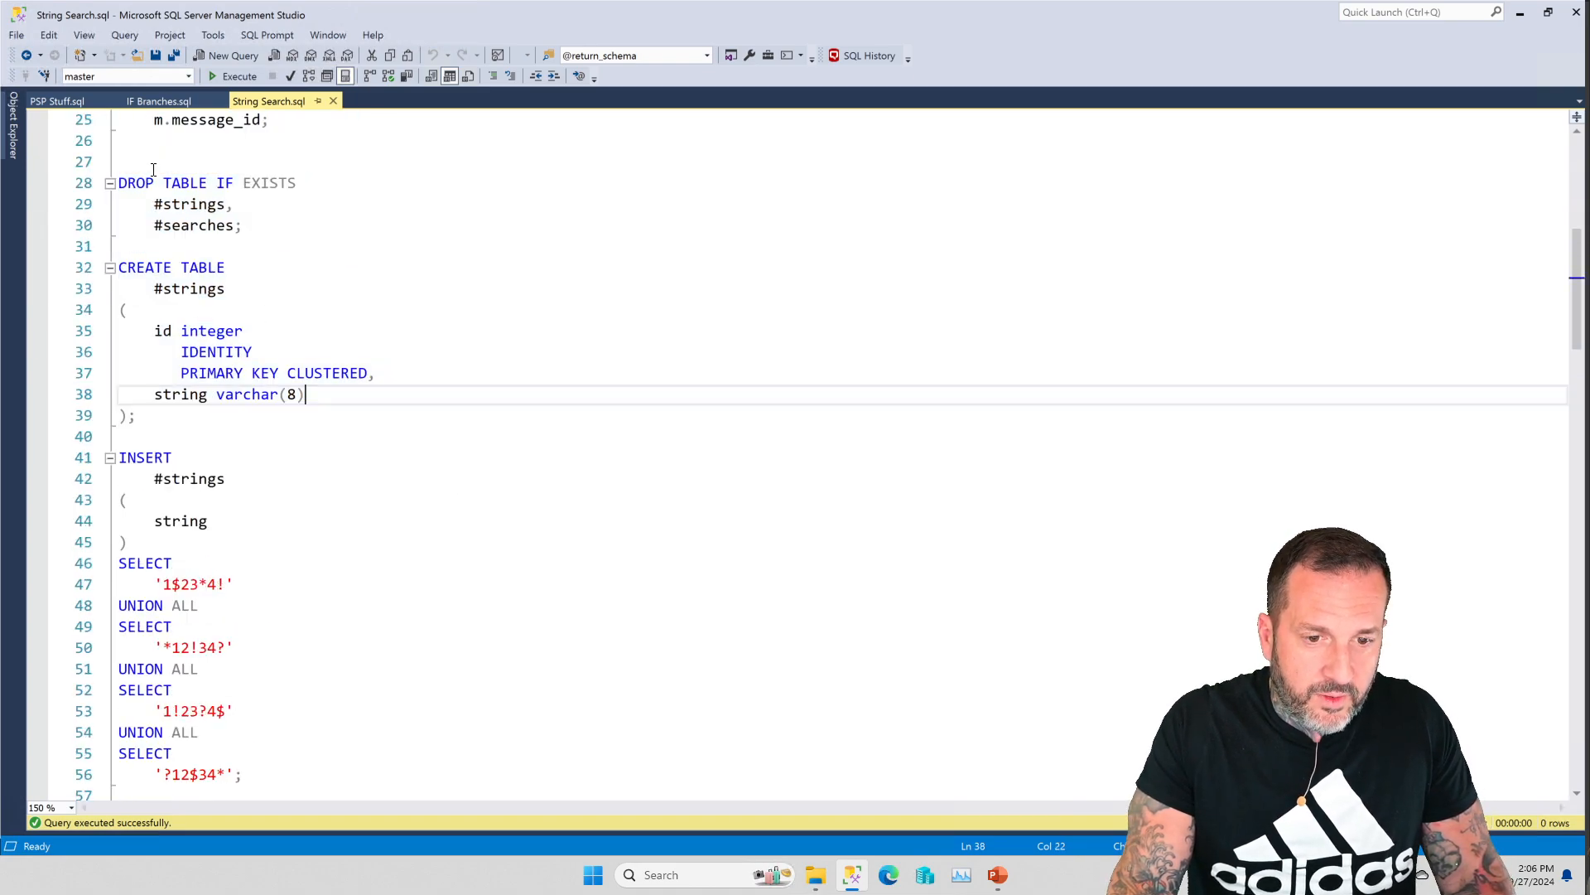
pyautogui.scroll(-3)
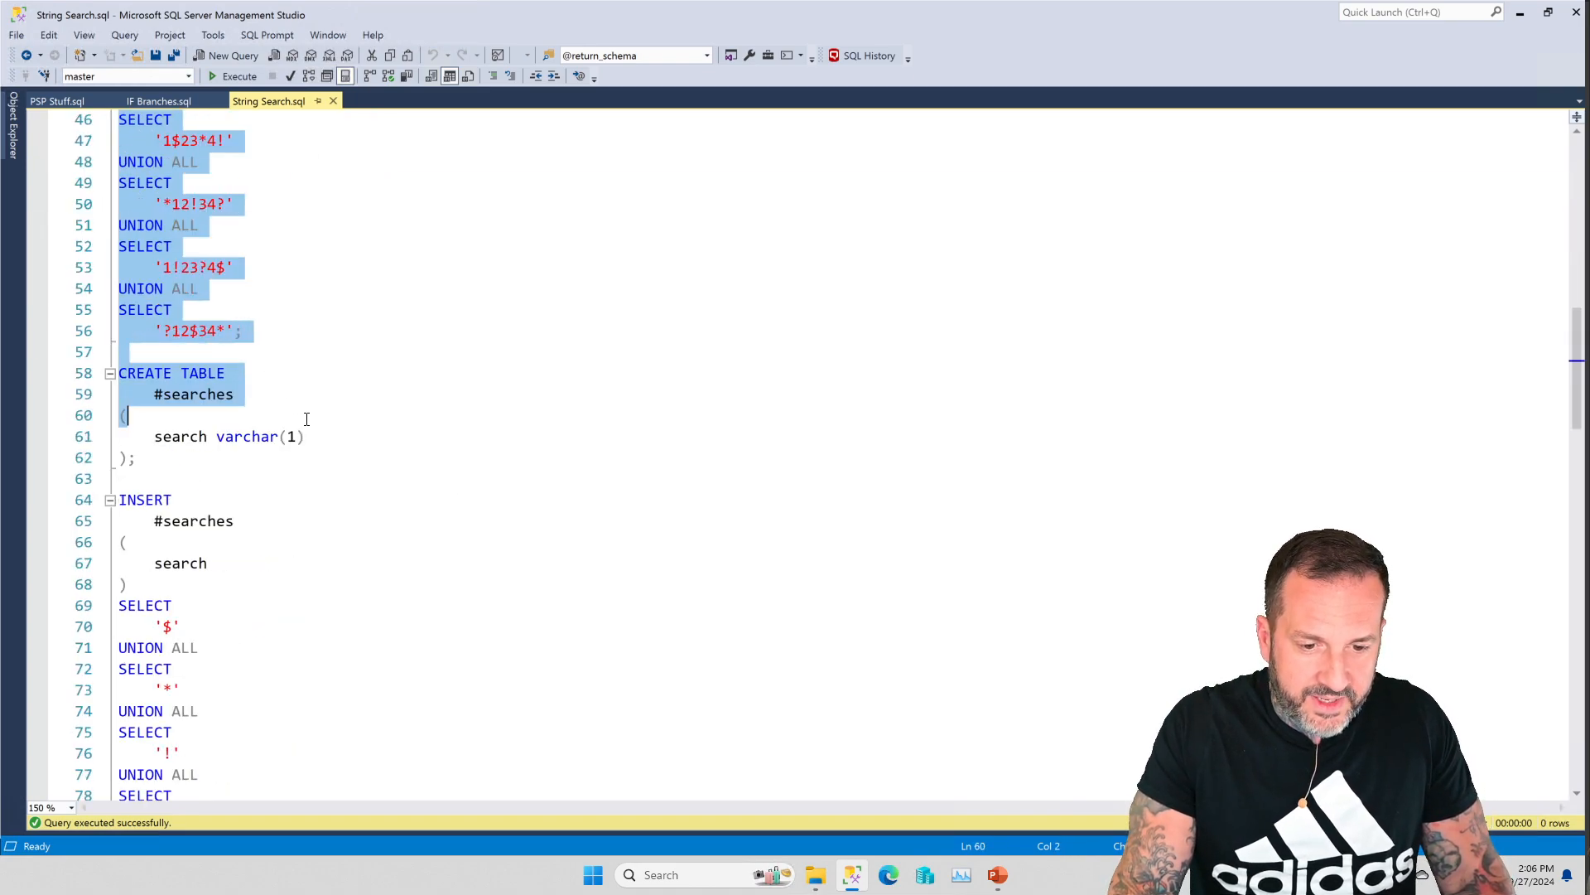
pyautogui.scroll(-3)
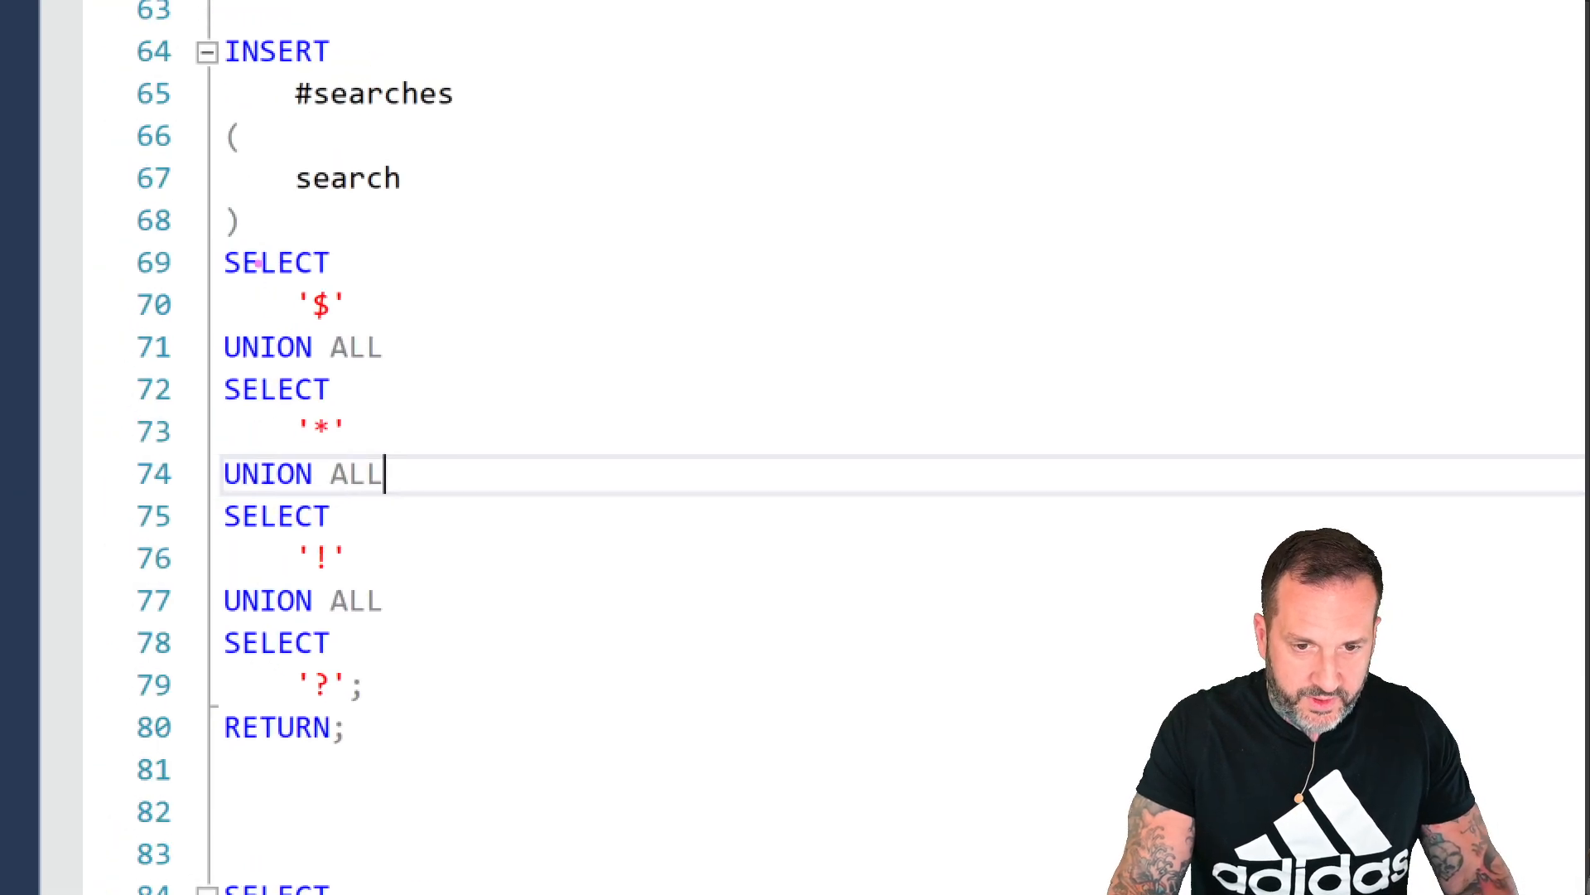
pyautogui.doubleClick(320, 301)
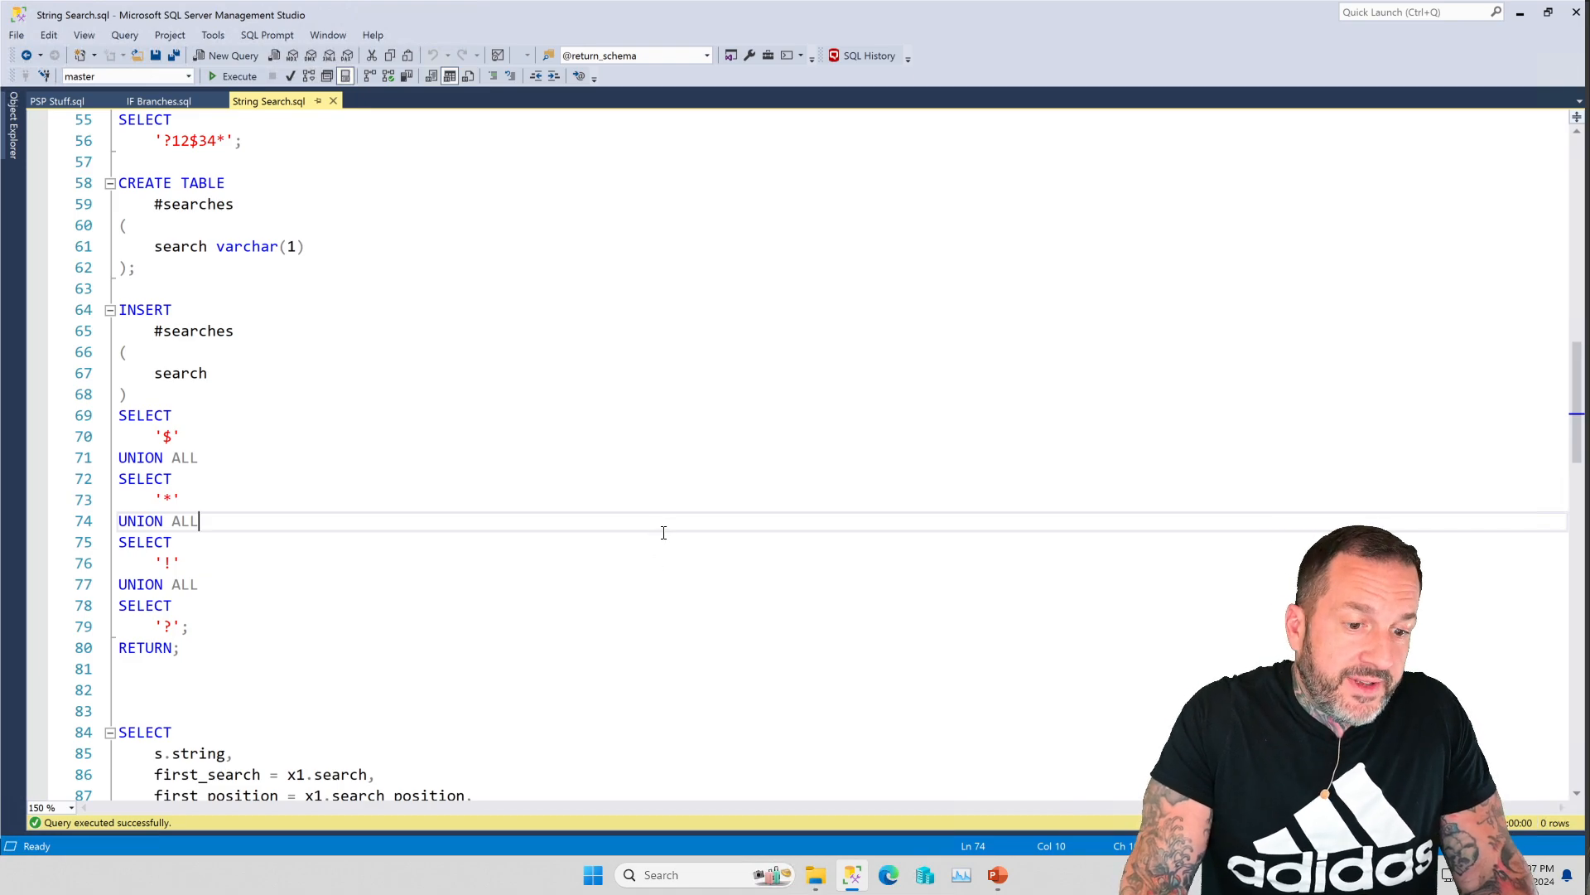
pyautogui.moveTo(430, 500)
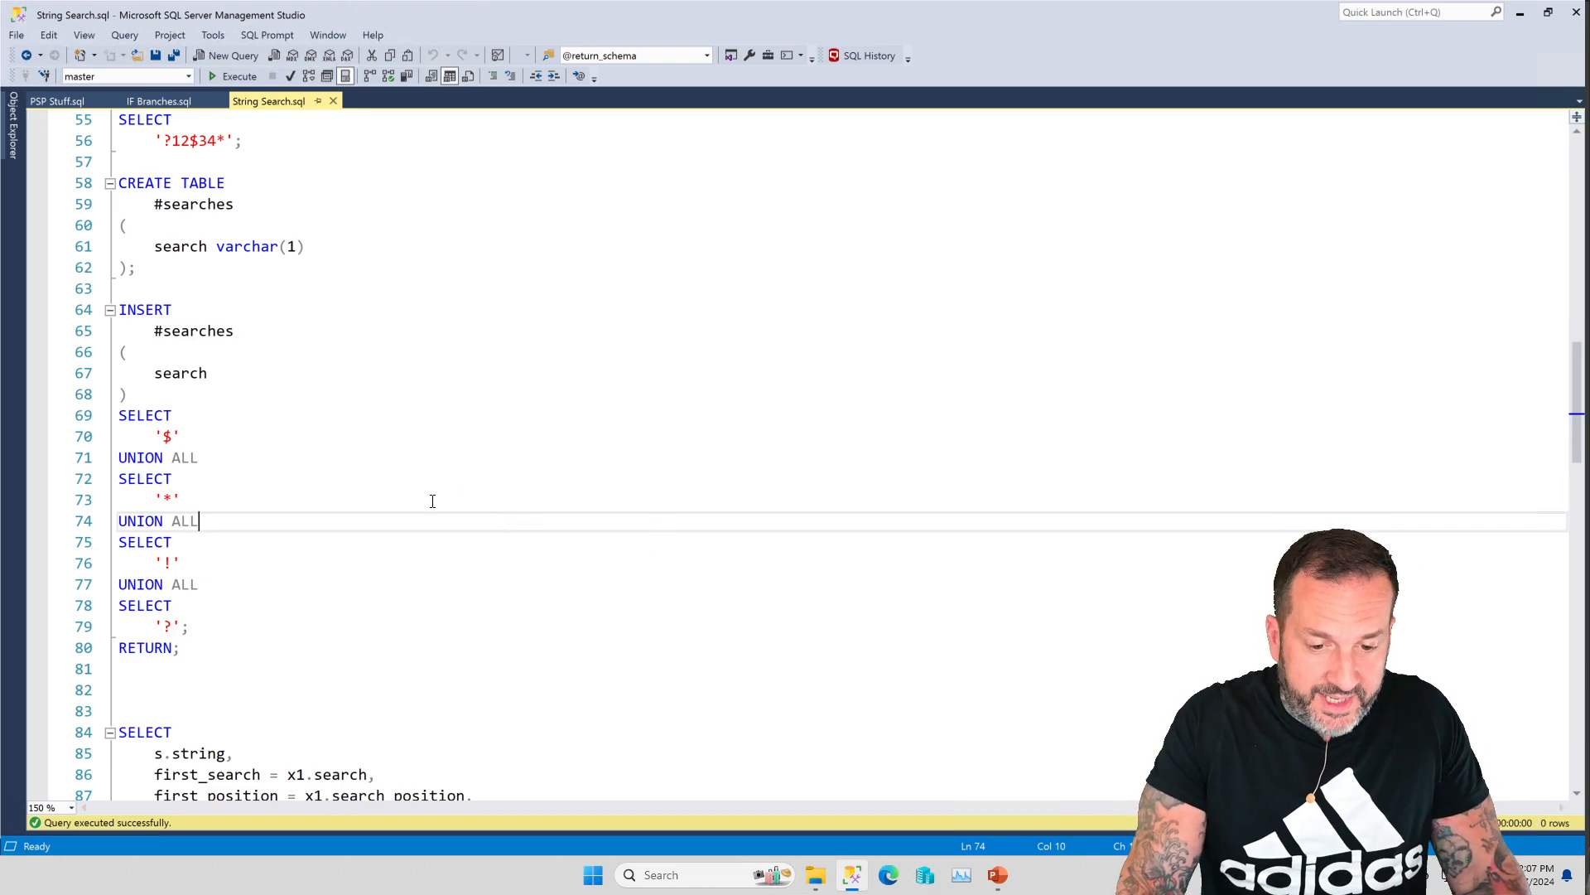
pyautogui.scroll(-3)
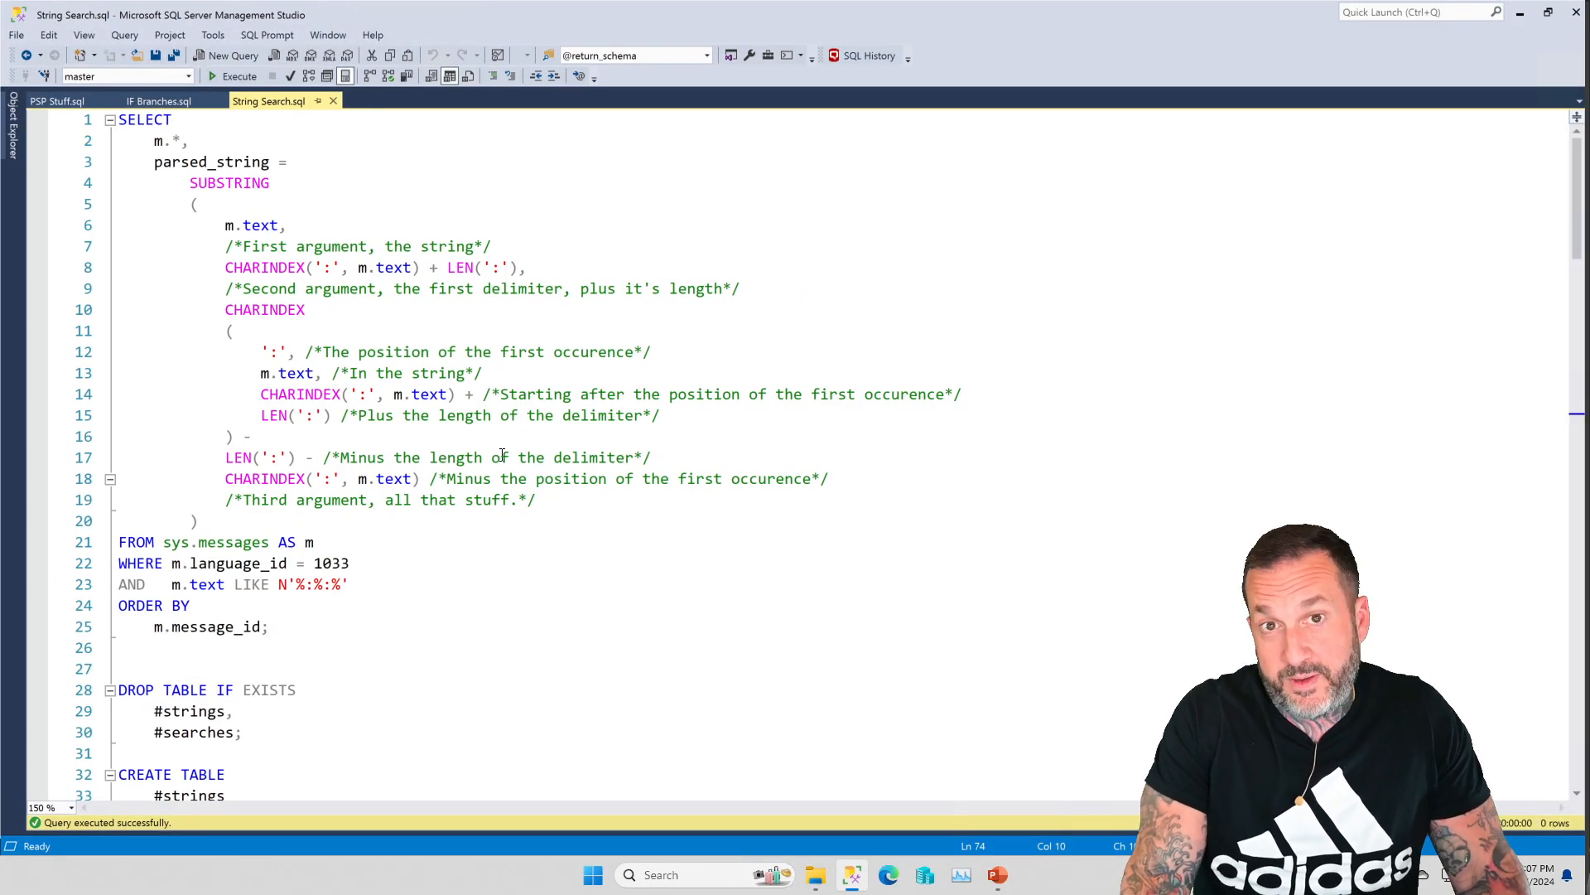
pyautogui.scroll(-3)
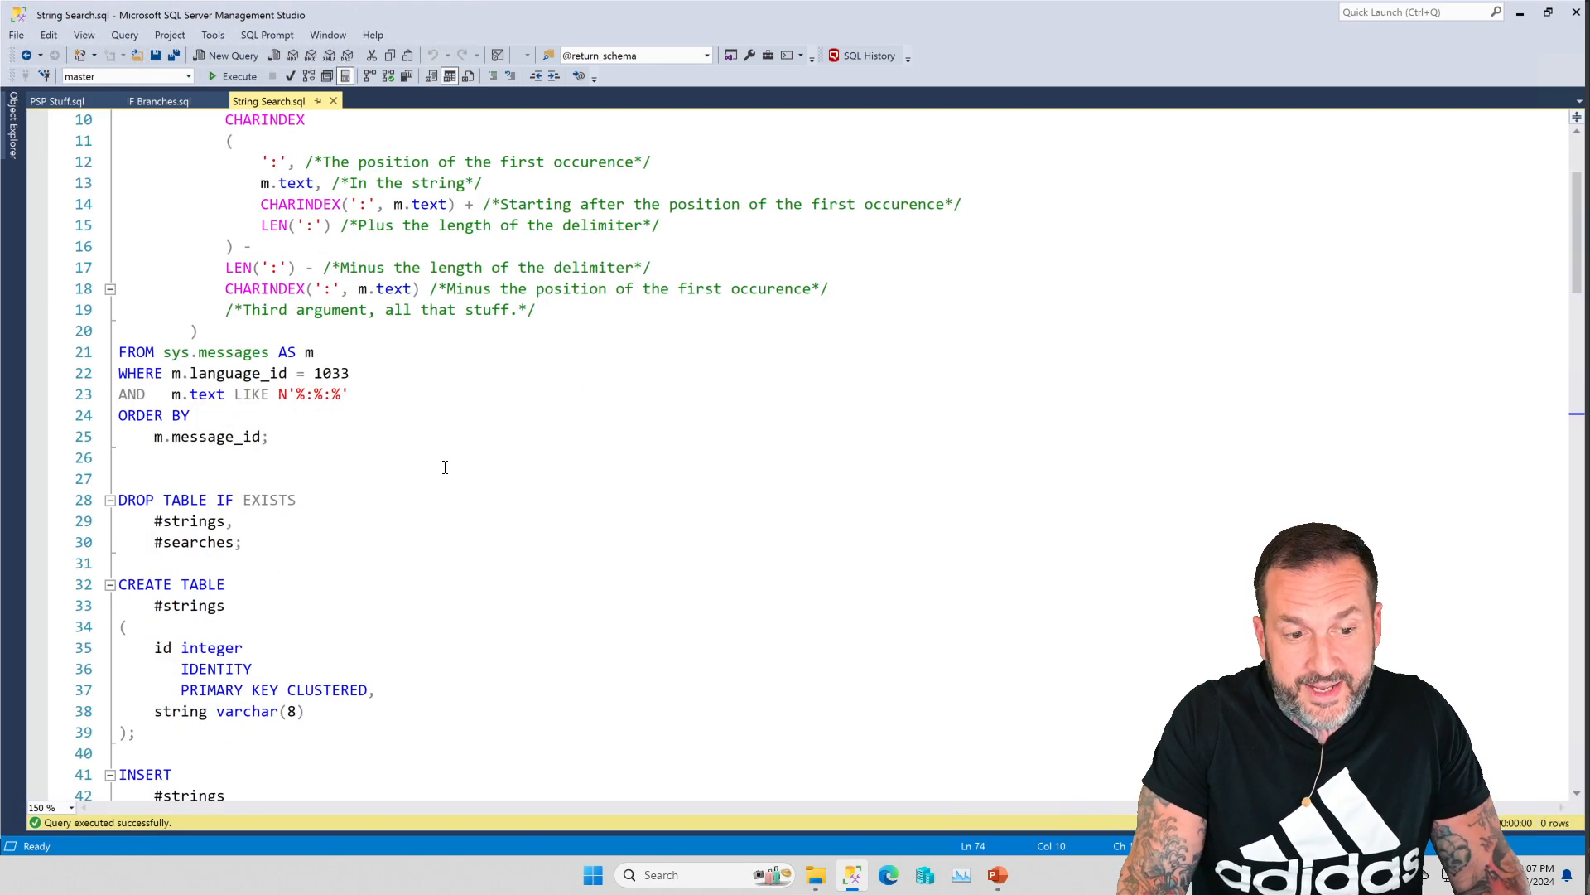
pyautogui.scroll(-3)
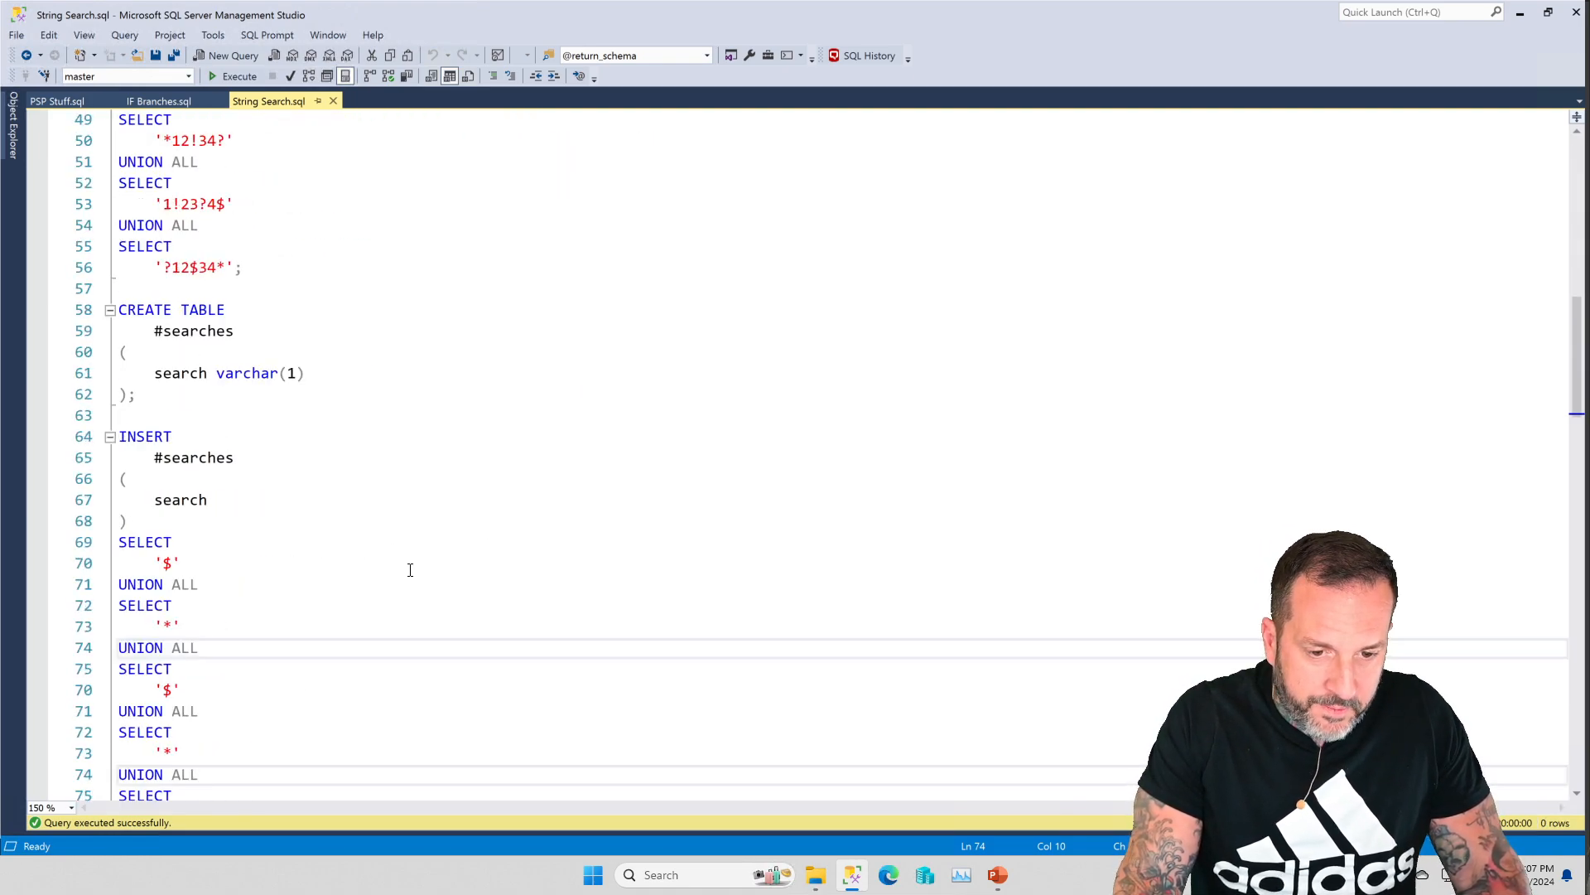
pyautogui.scroll(-3)
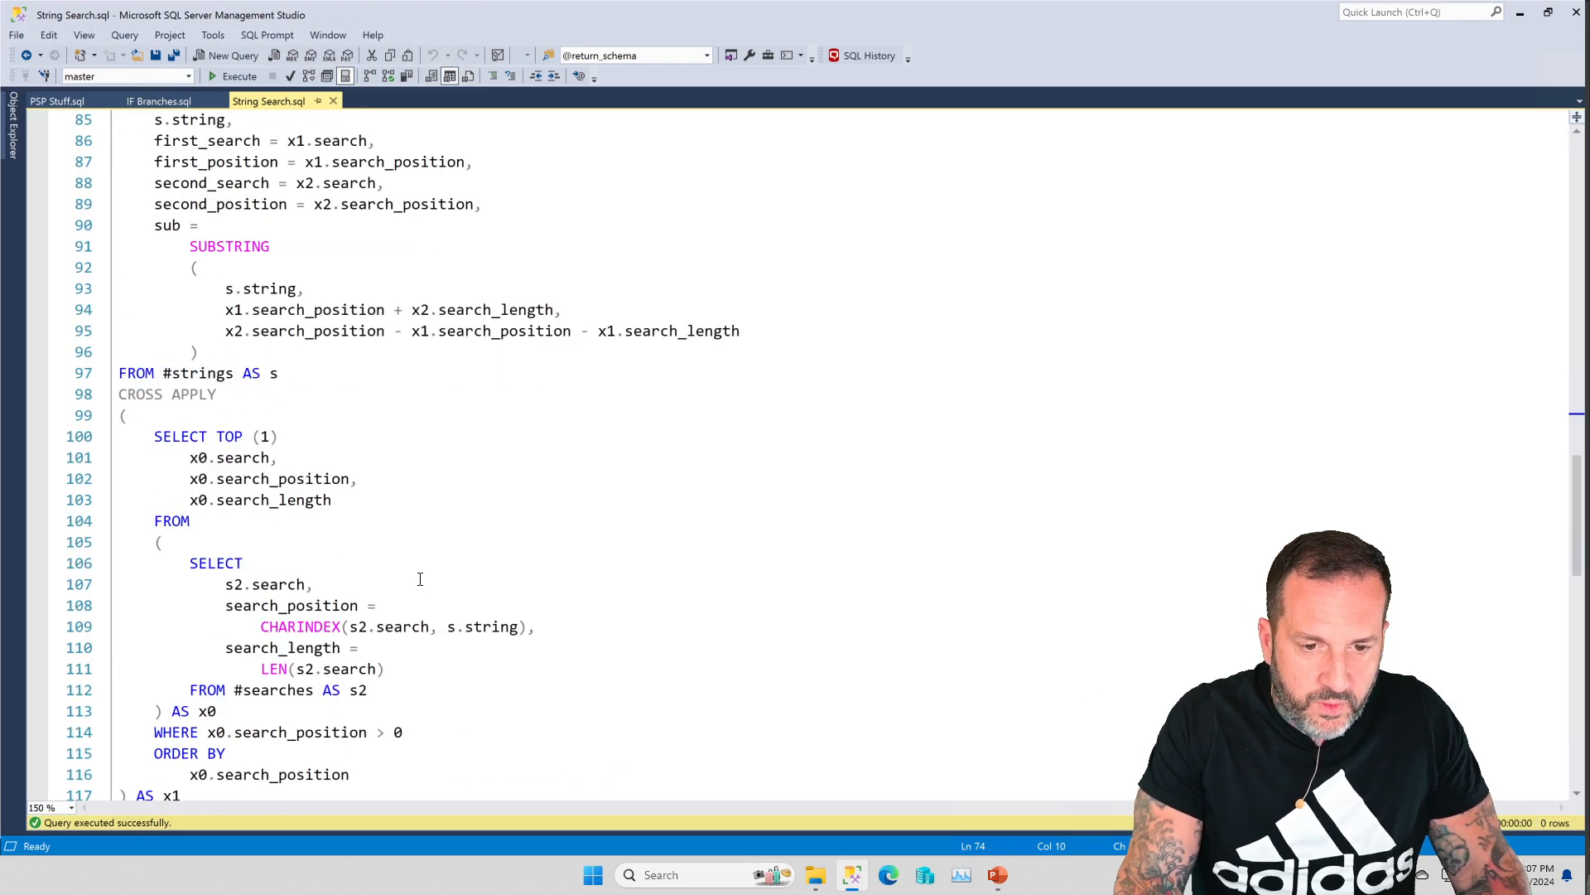
pyautogui.scroll(-3)
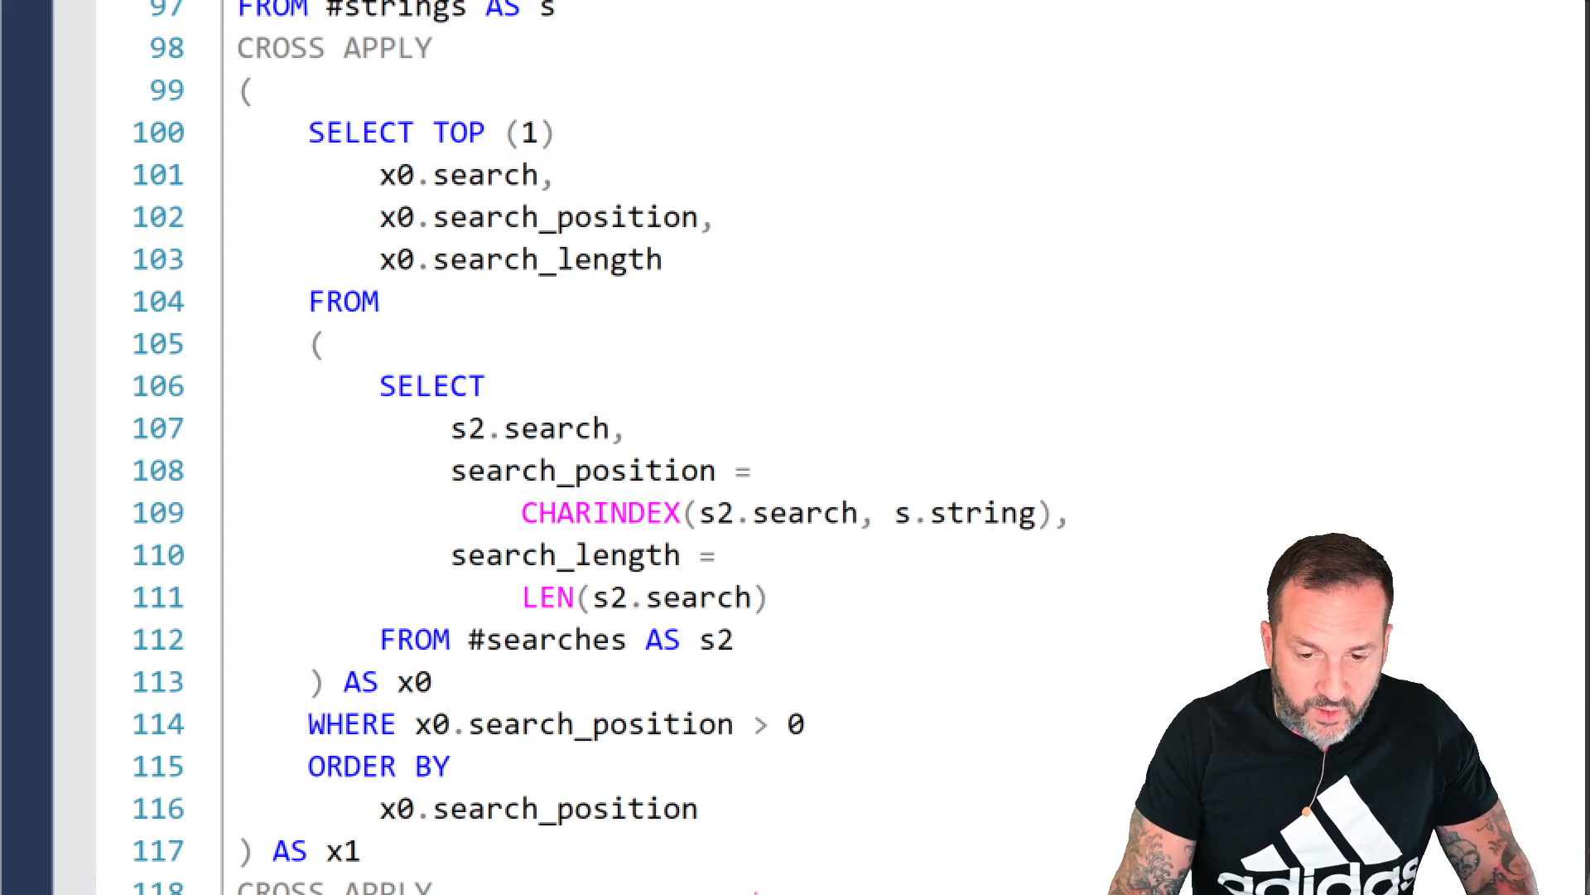
pyautogui.doubleClick(351, 765)
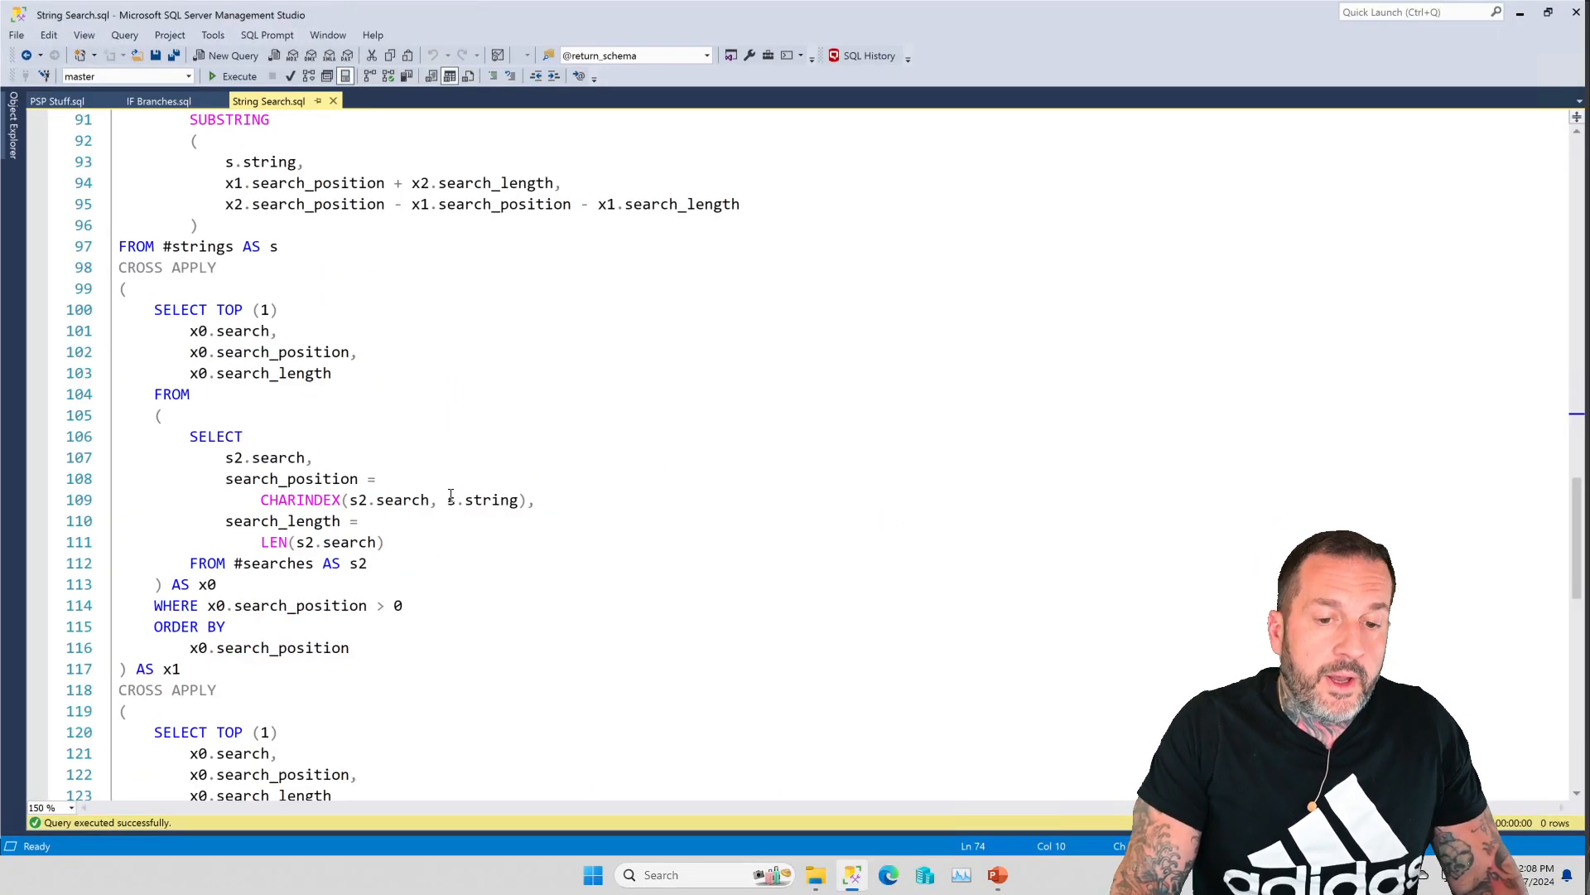
pyautogui.scroll(-3)
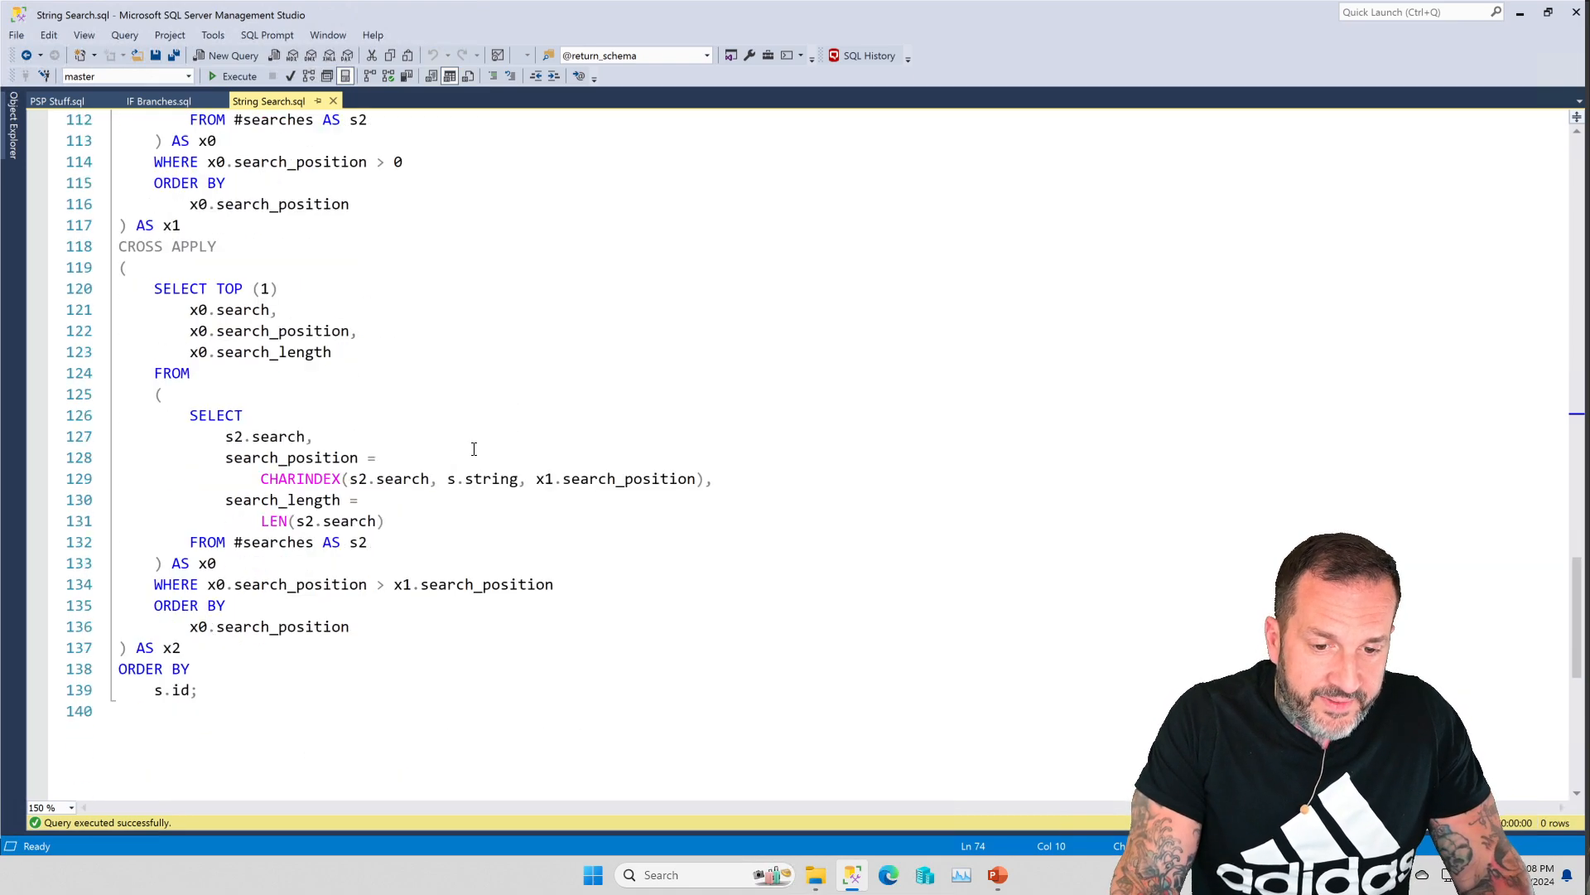
pyautogui.scroll(3)
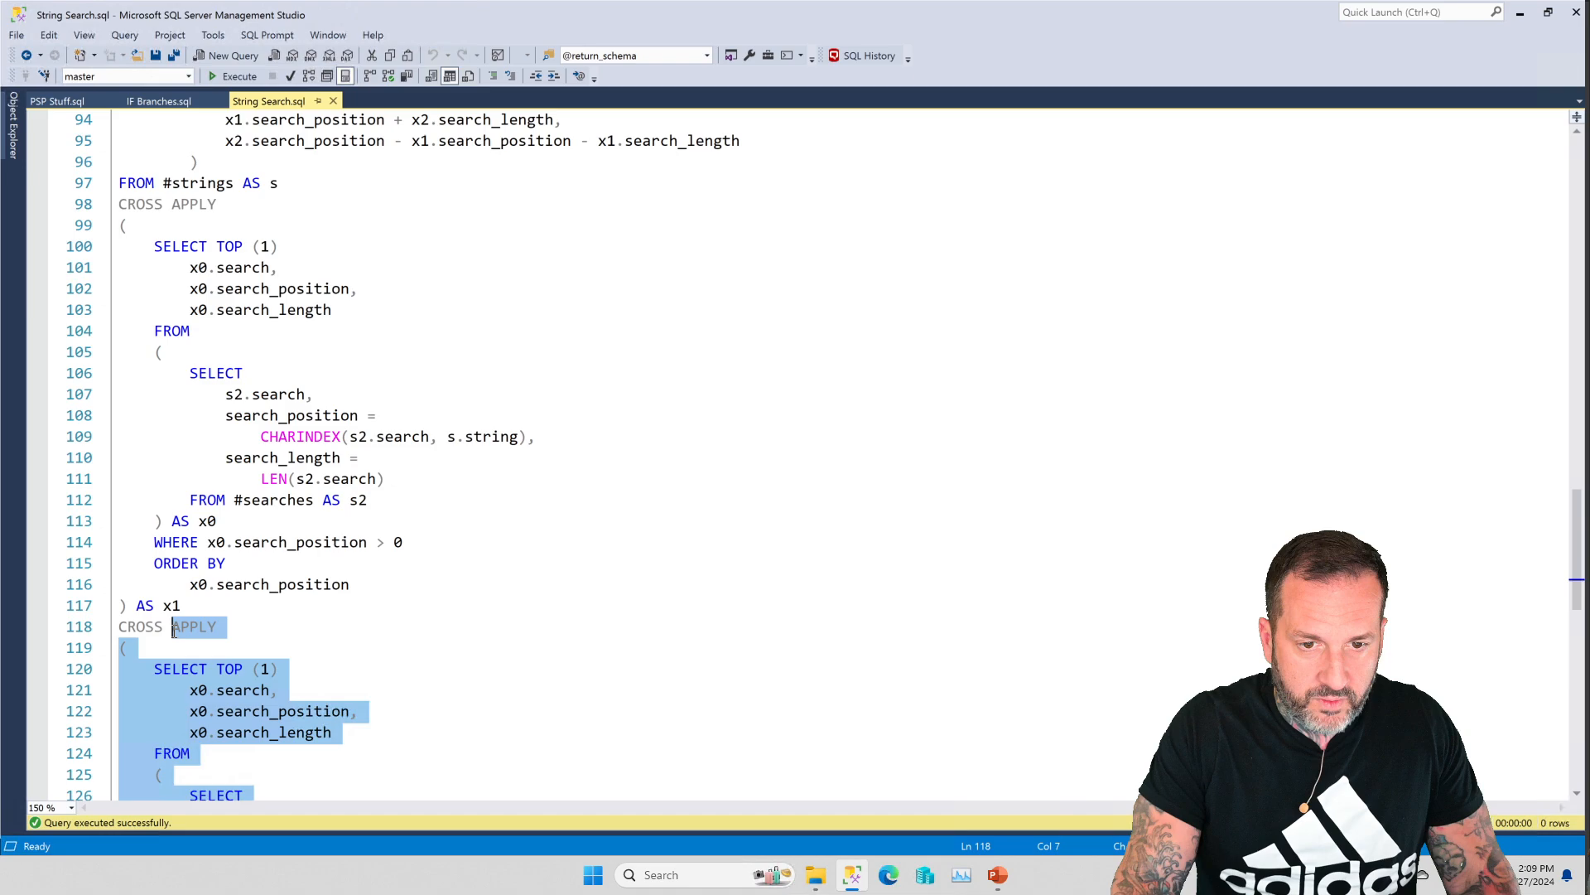
# Execute the final substring-between-symbols SELECT from line 83, returning 4 rows.
pyautogui.scroll(3)
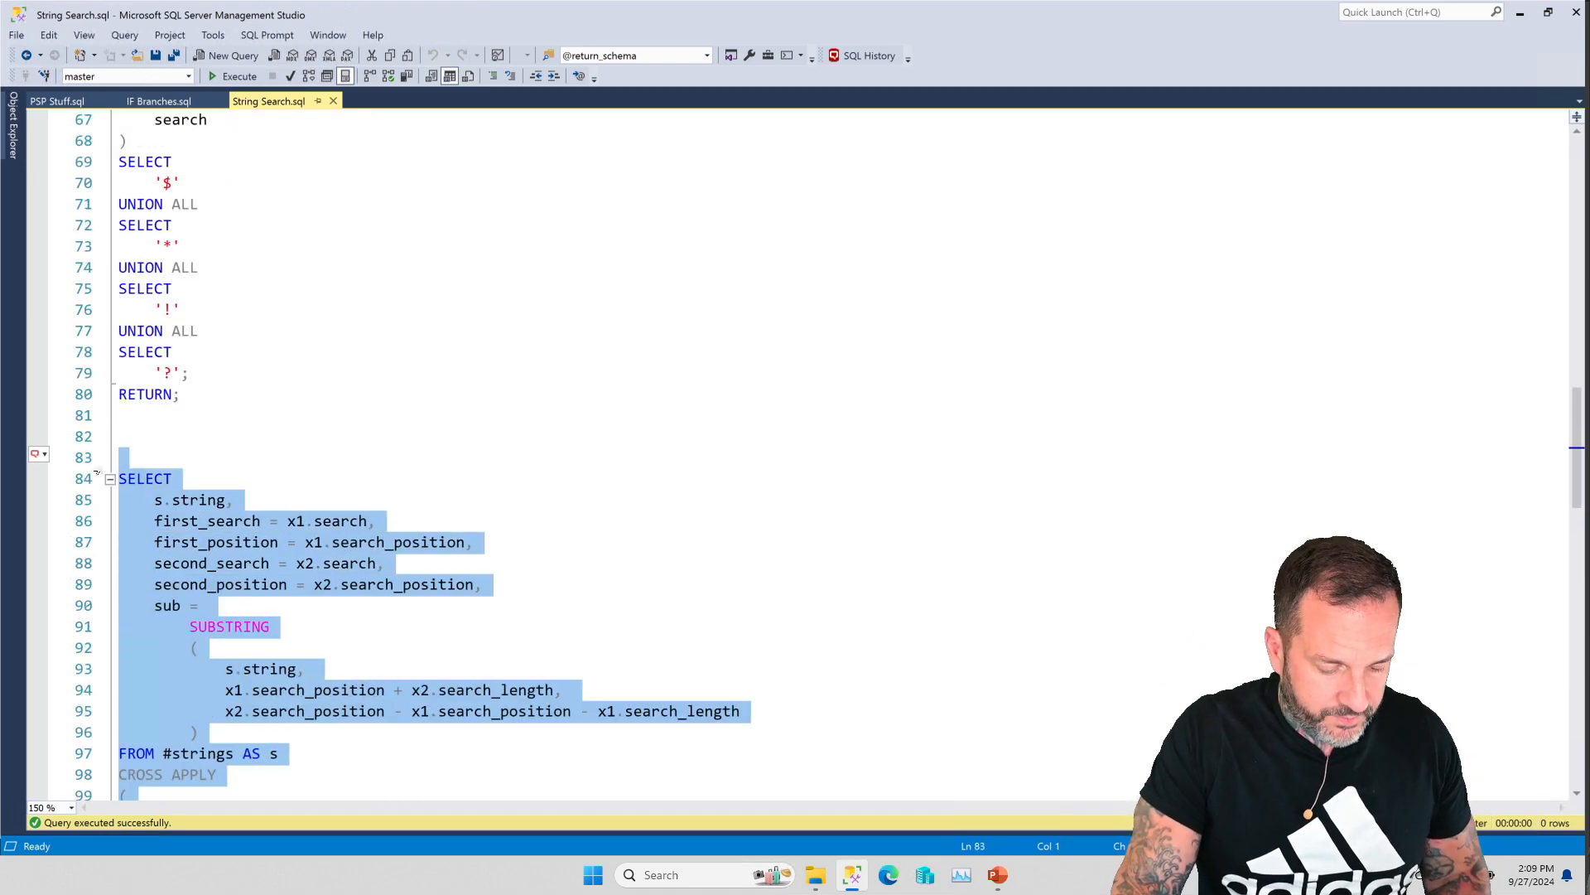
pyautogui.click(238, 76)
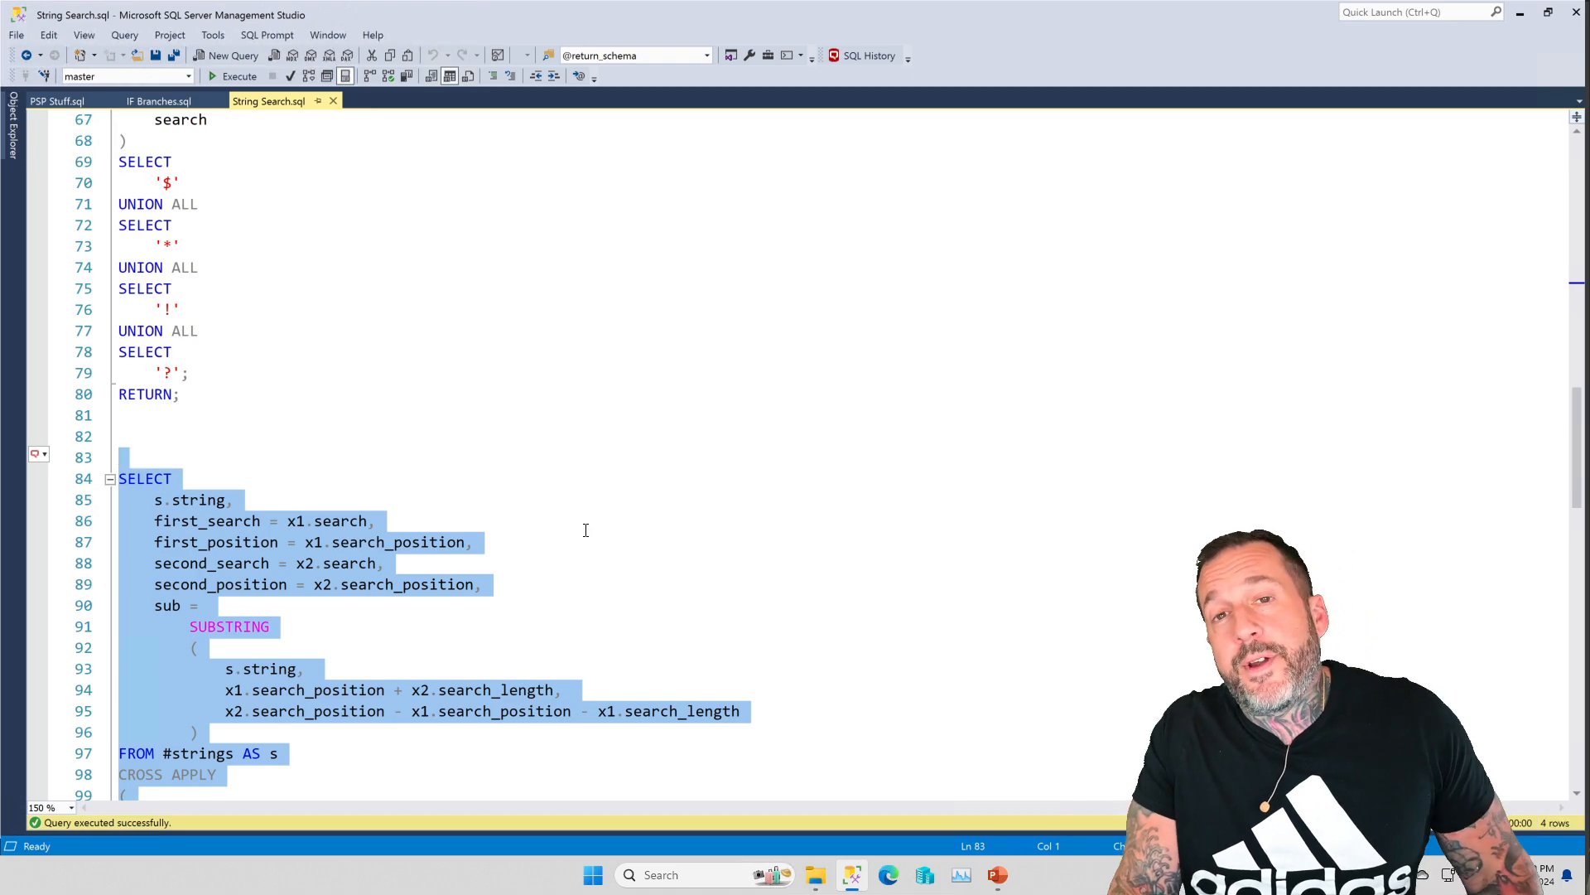
pyautogui.moveTo(577, 526)
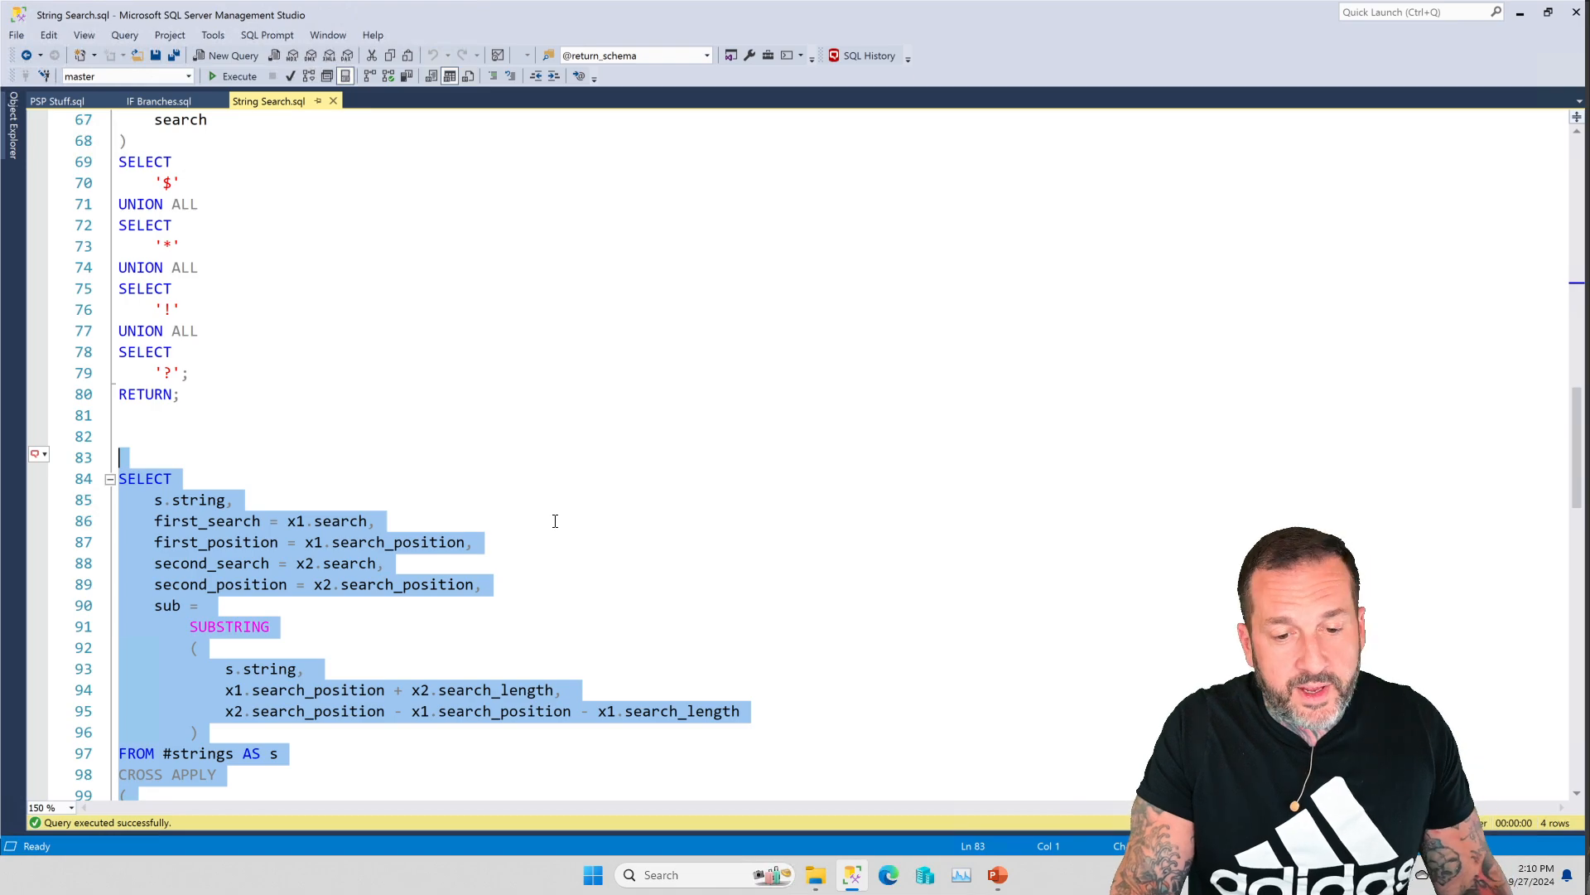
pyautogui.scroll(-3)
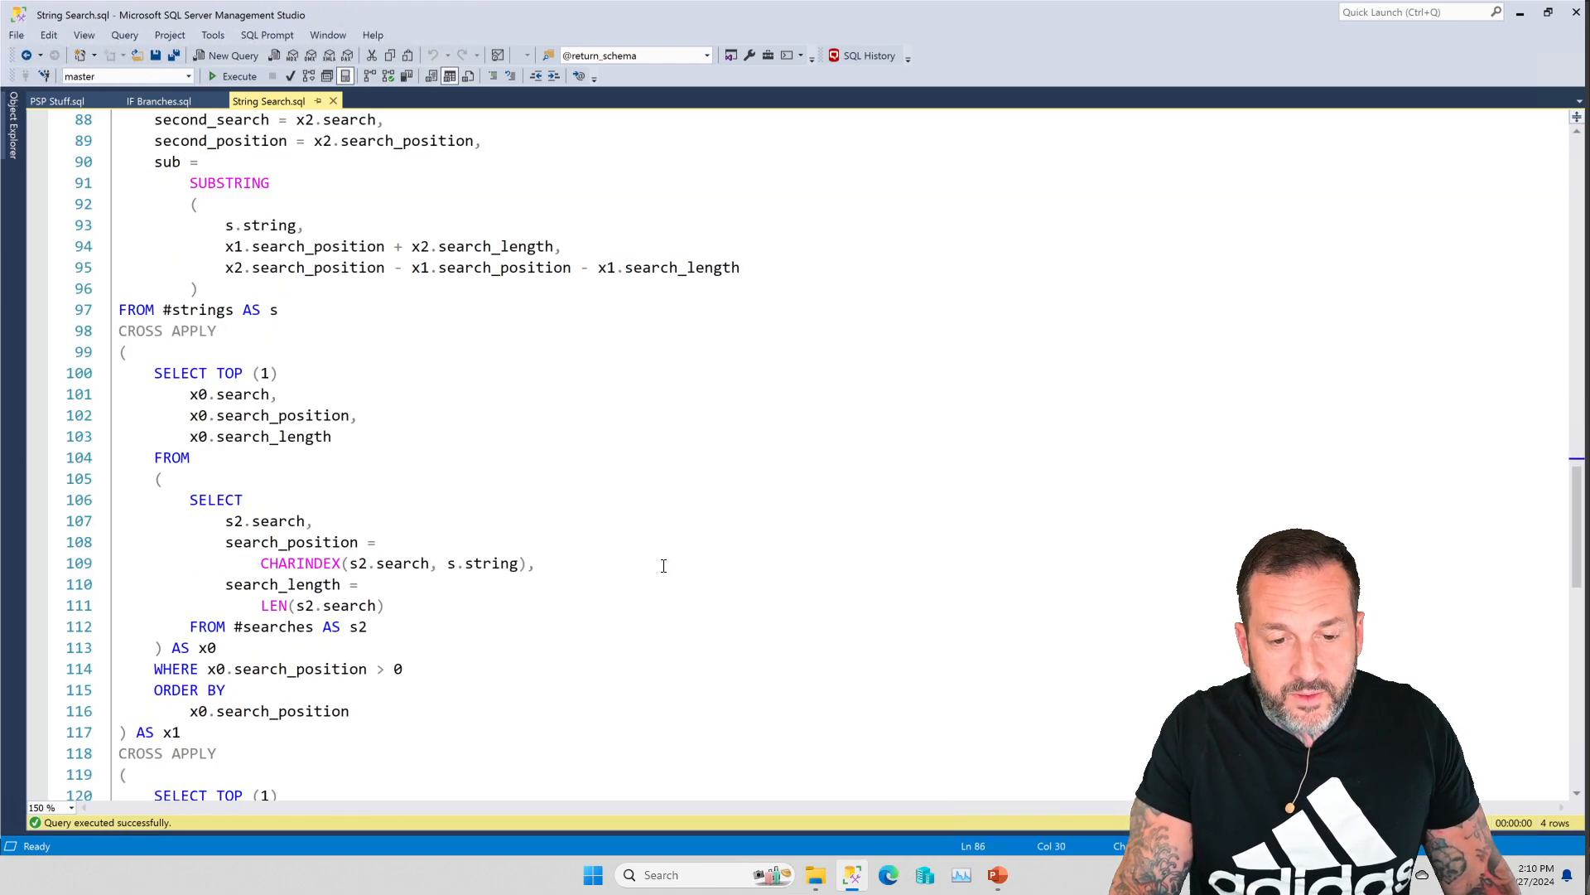
pyautogui.scroll(-3)
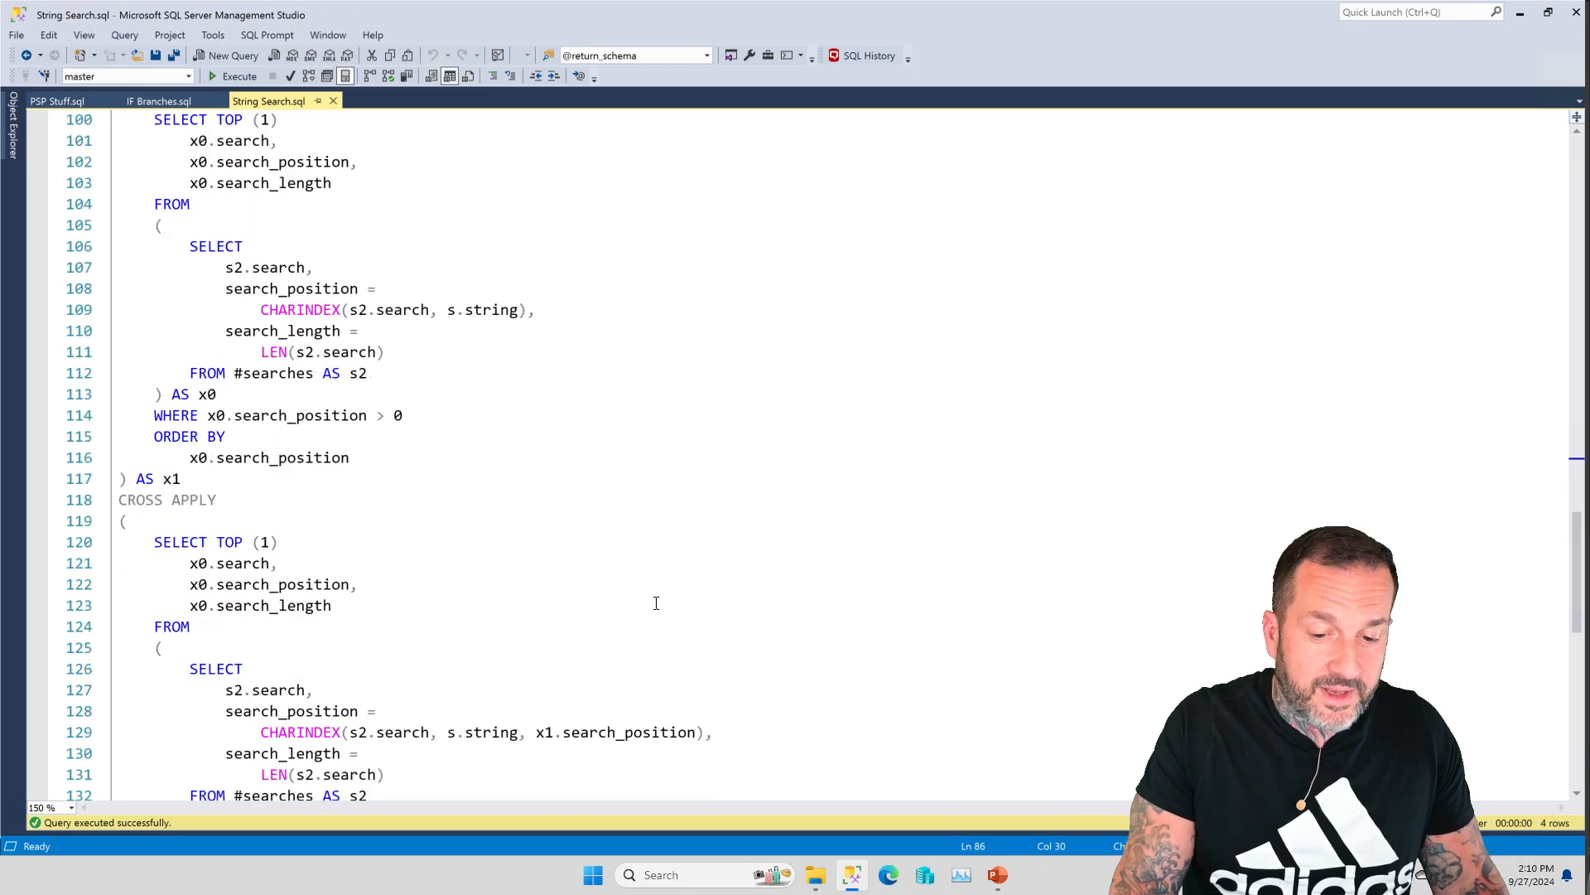
pyautogui.scroll(-3)
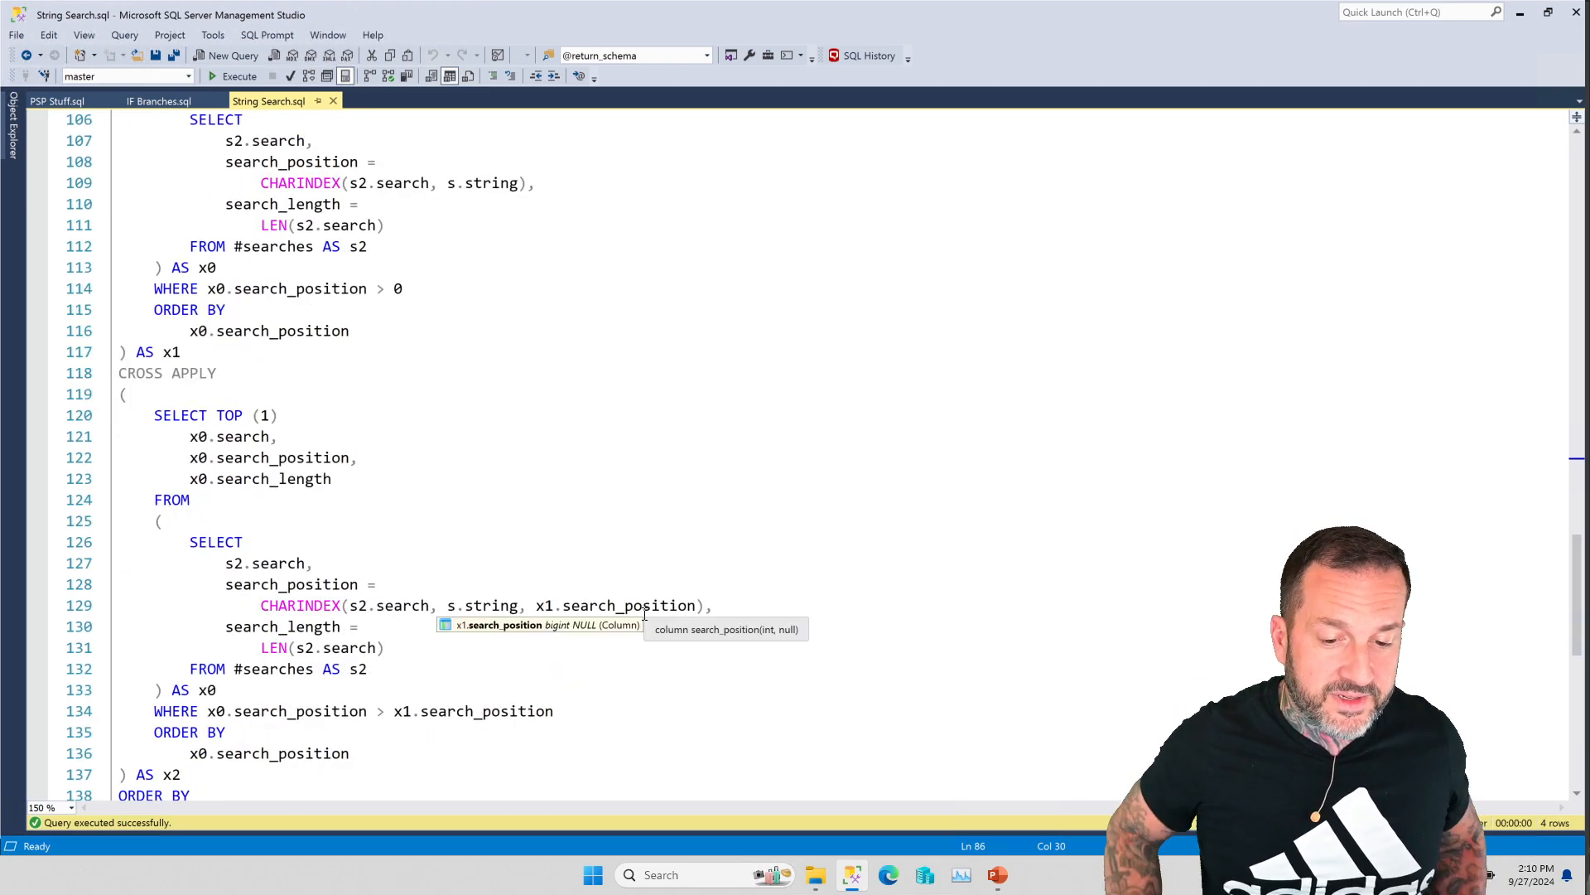